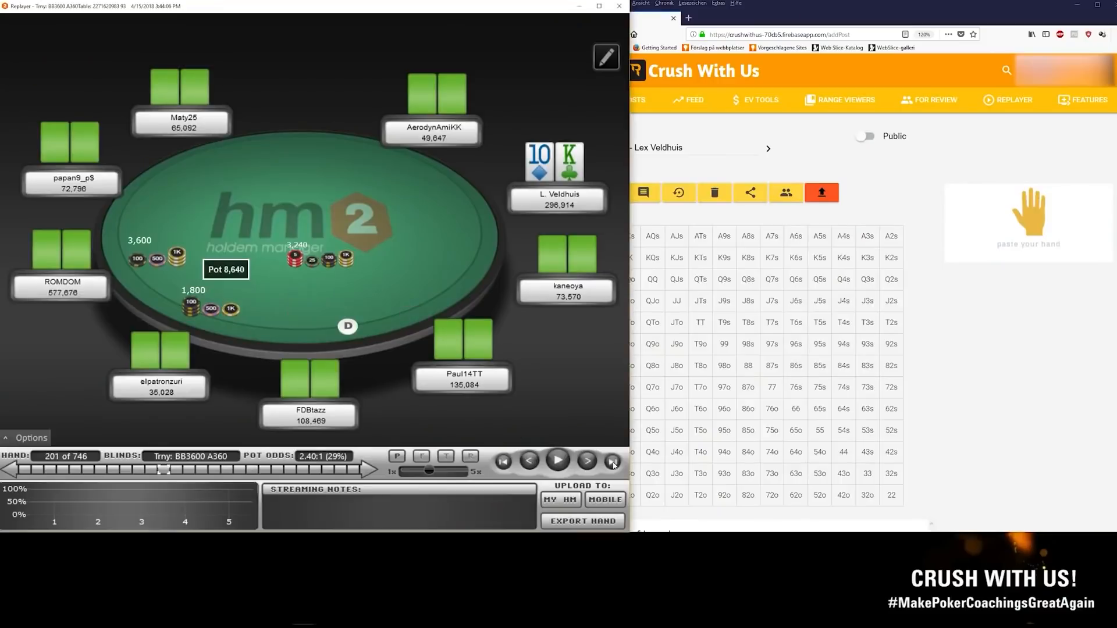
Load the king-queen hand in the HM2 replayer at the 9-5-9 flop with a 40,600 pot
left_click(612, 460)
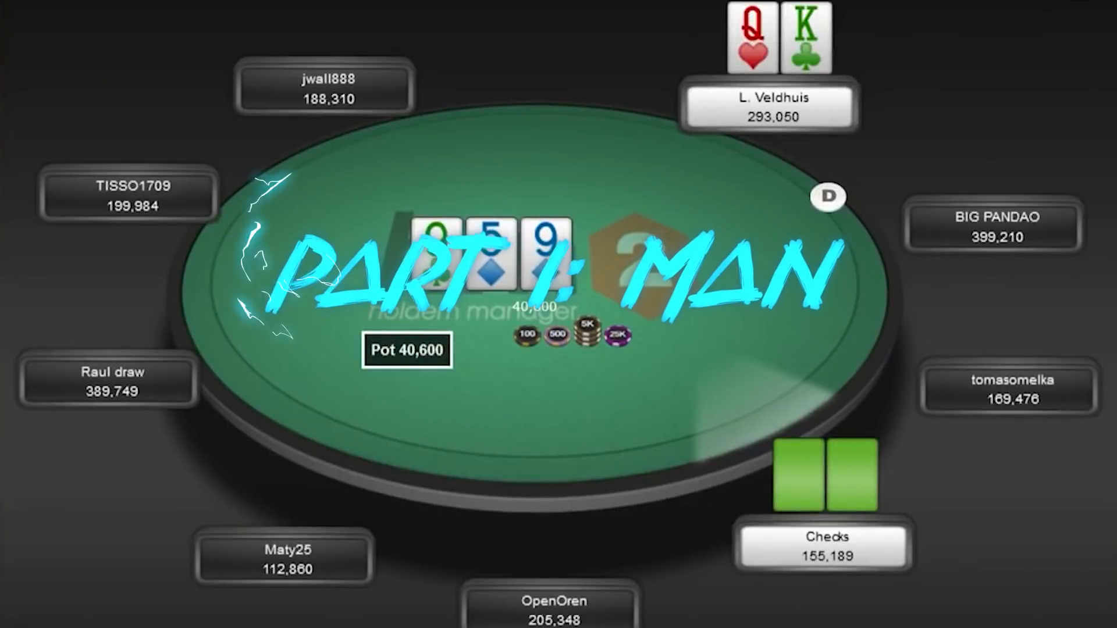
mouse_move(836, 397)
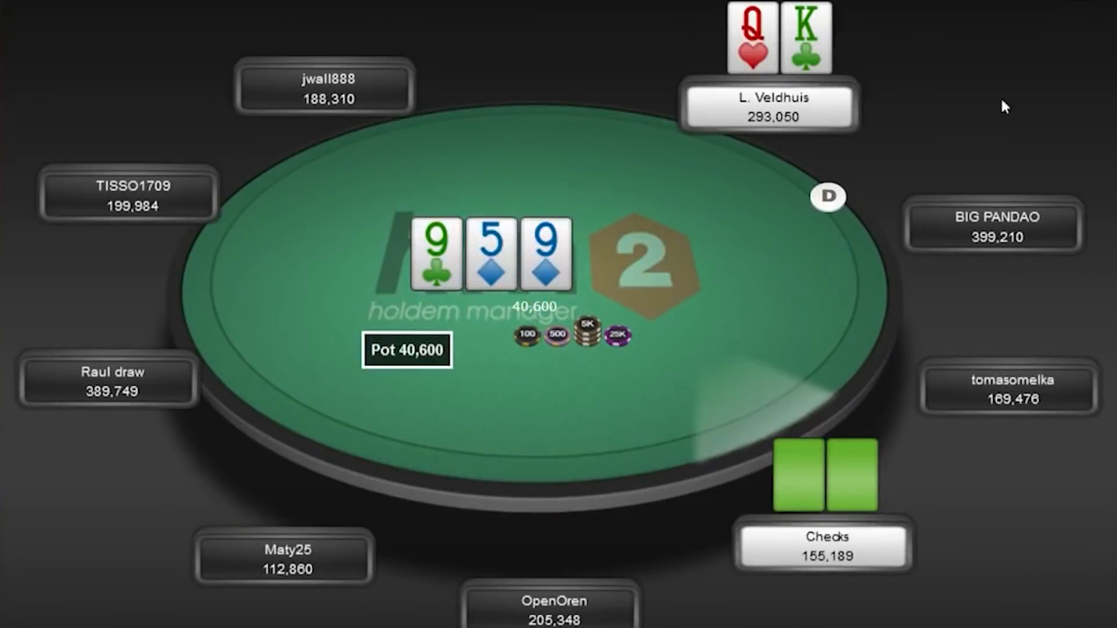
mouse_move(840, 421)
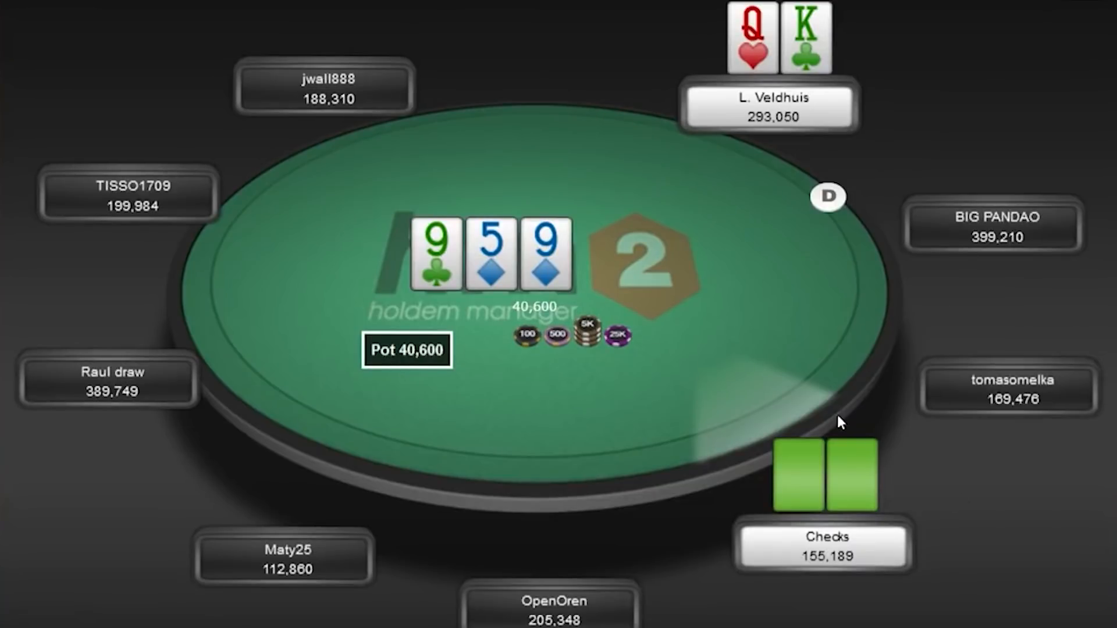
mouse_move(793, 549)
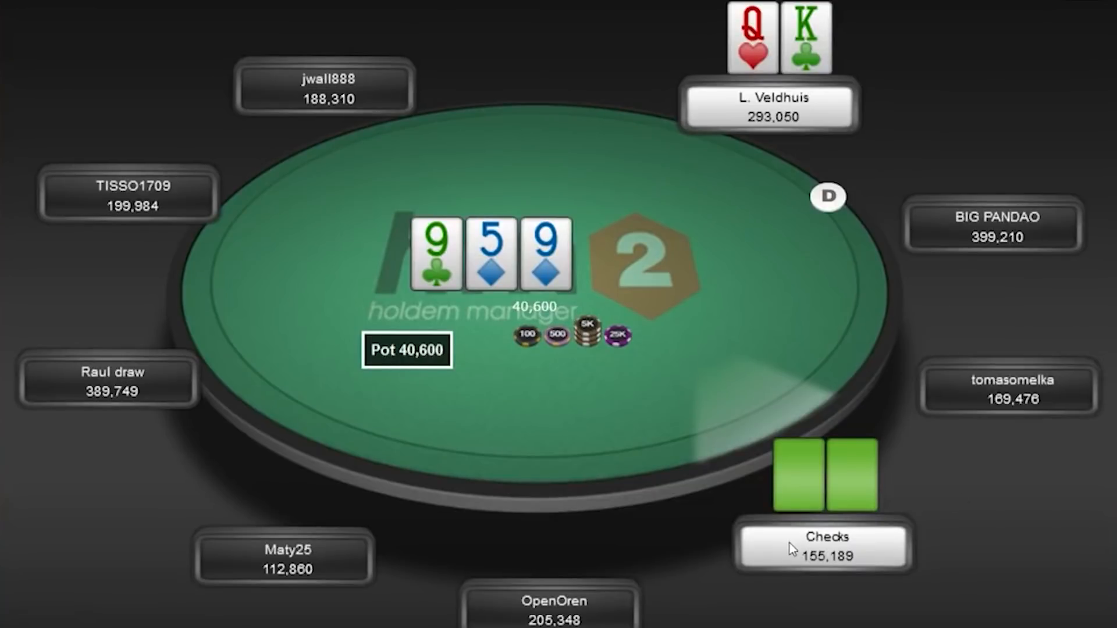
mouse_move(624, 235)
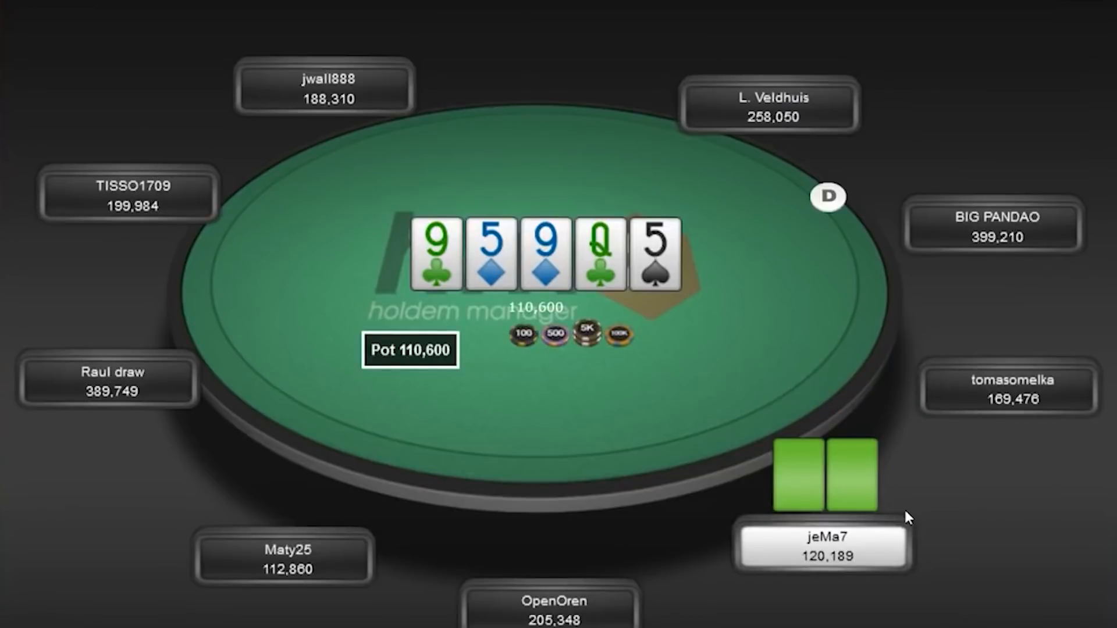
mouse_move(897, 506)
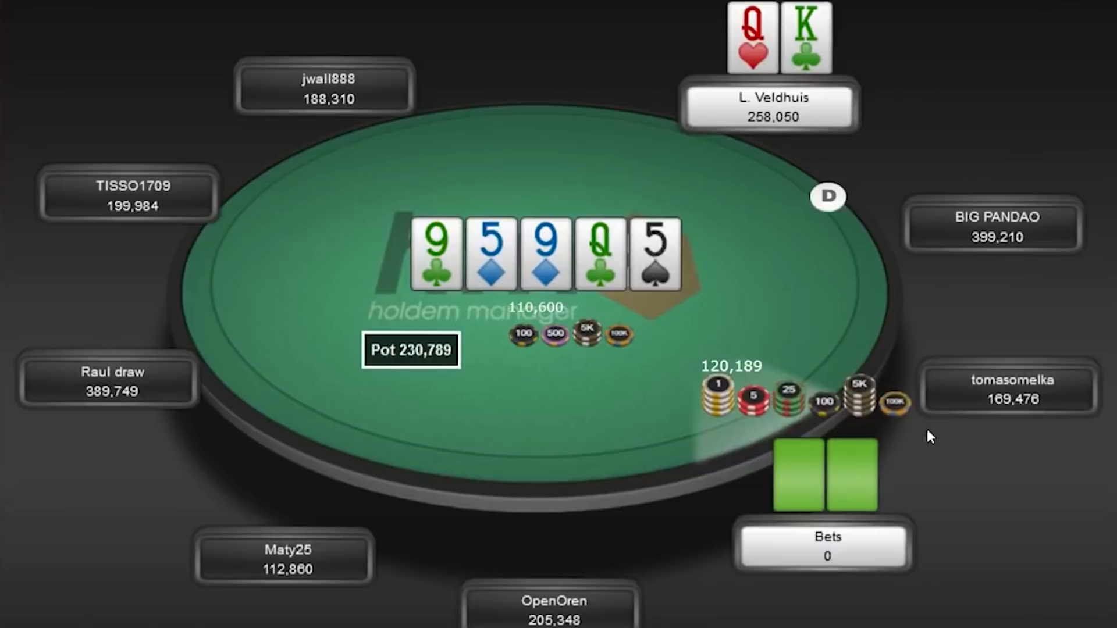
mouse_move(922, 403)
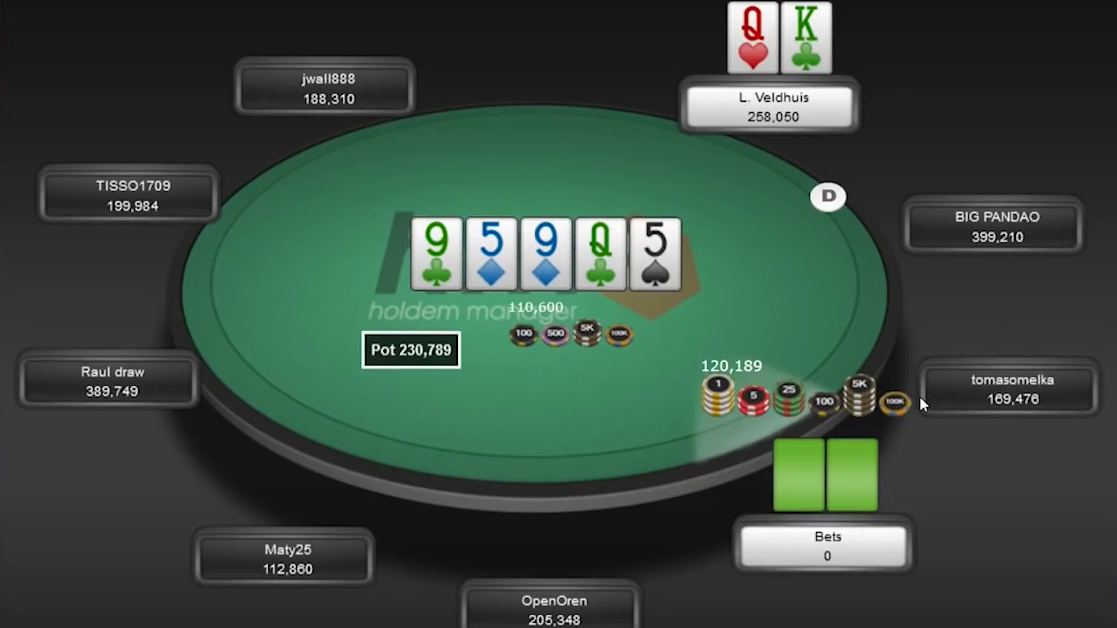
mouse_move(722, 493)
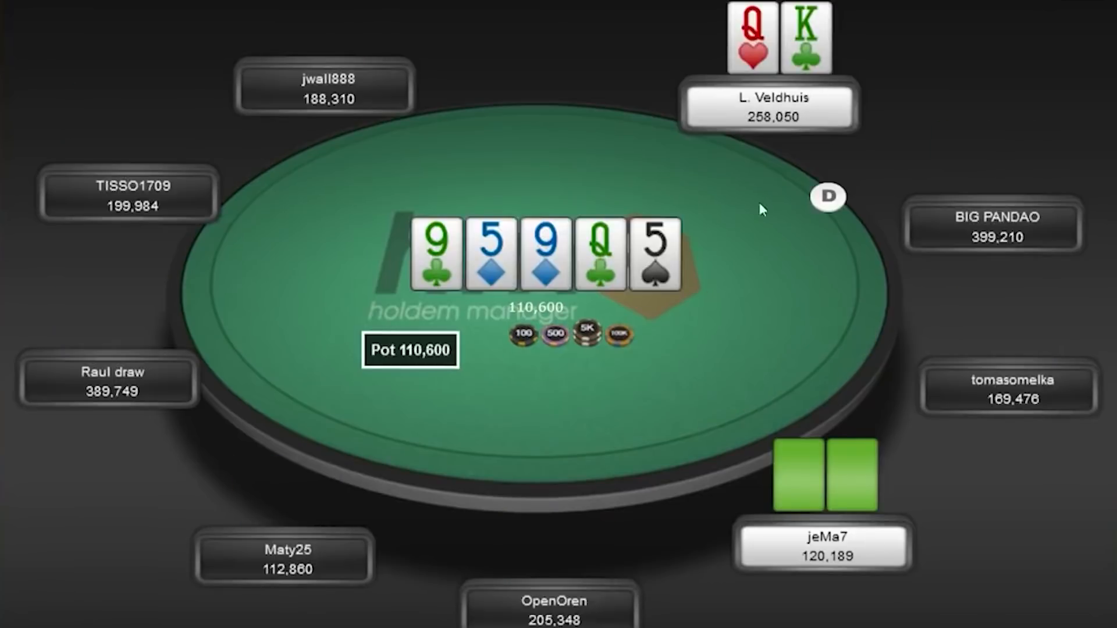
mouse_move(546, 361)
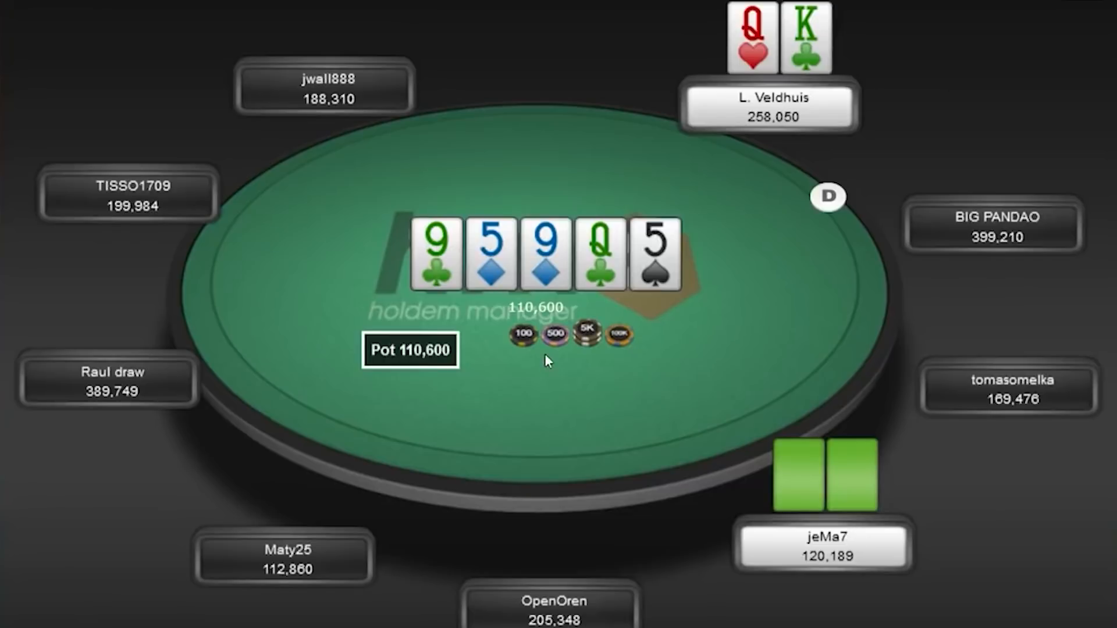
mouse_move(738, 67)
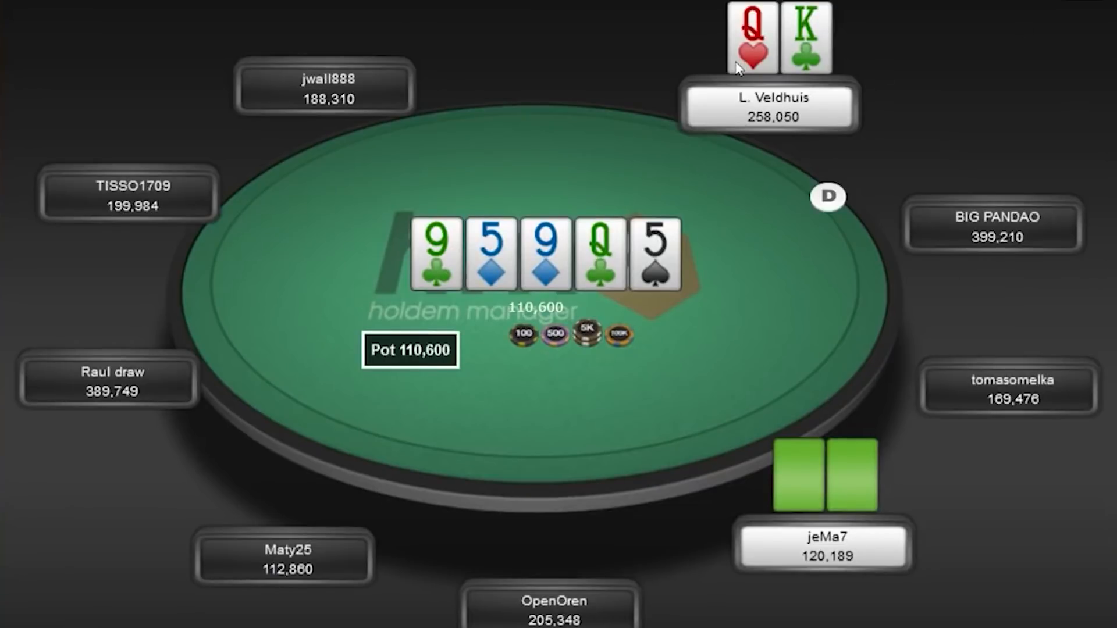
mouse_move(696, 159)
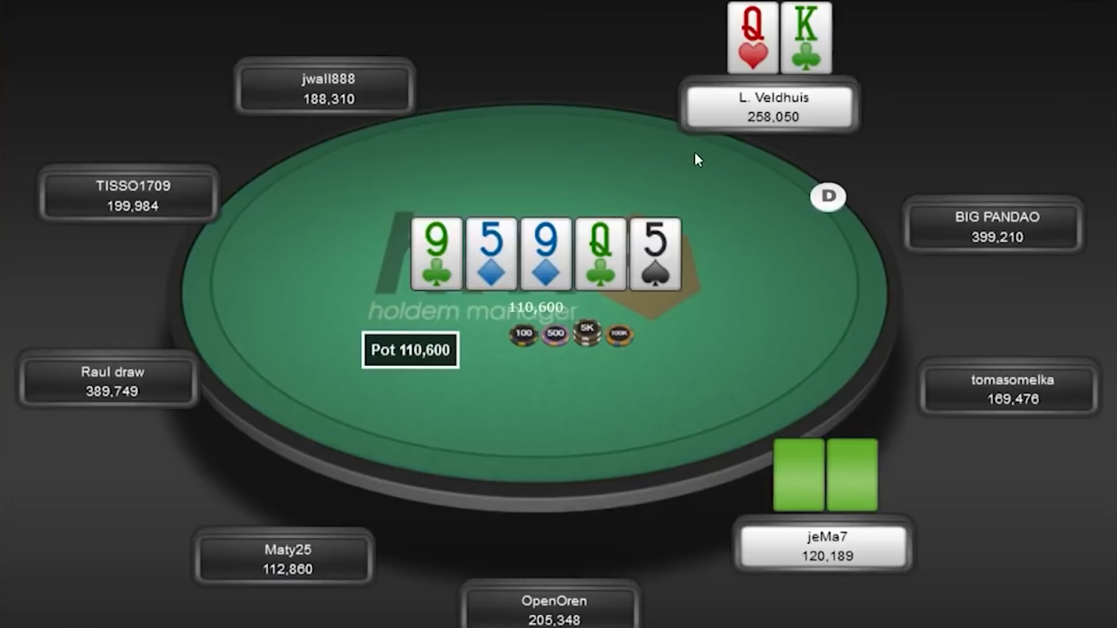
mouse_move(840, 377)
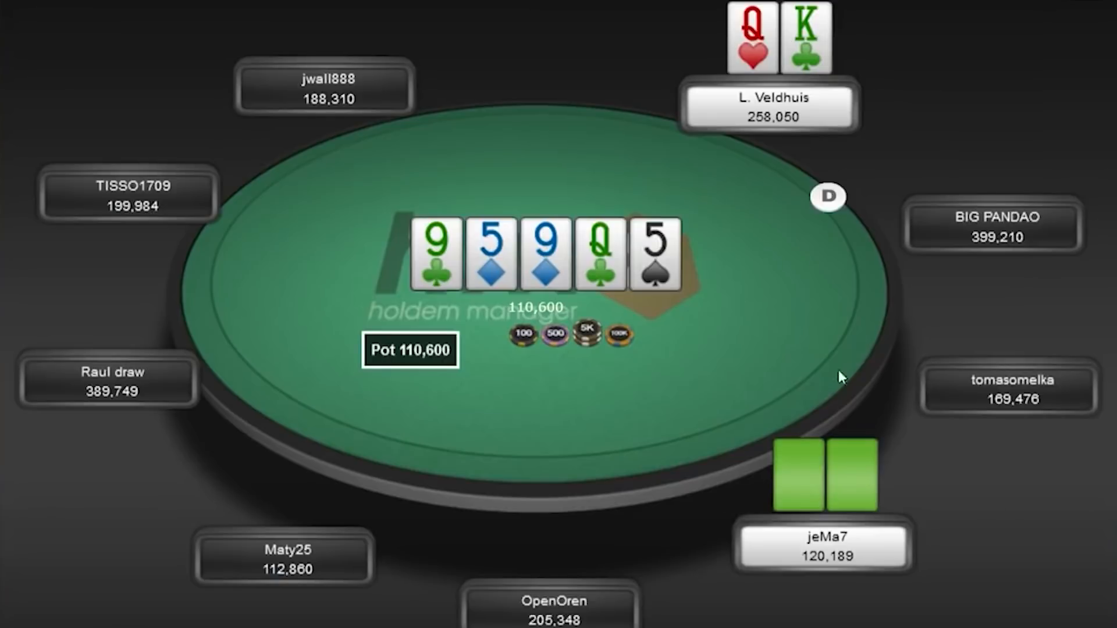
mouse_move(804, 254)
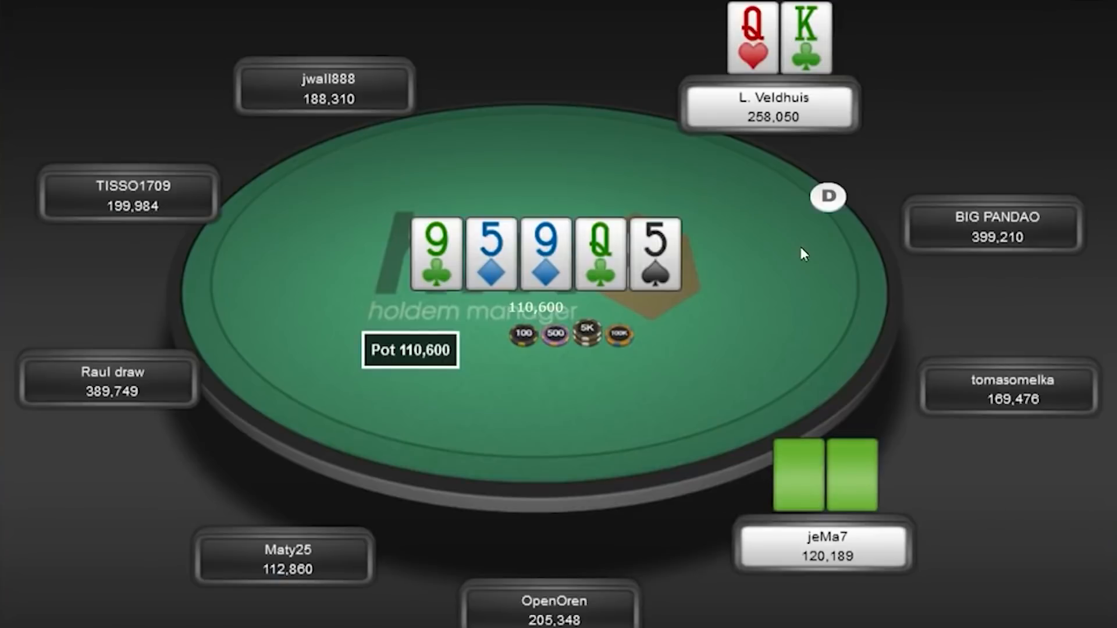
mouse_move(796, 258)
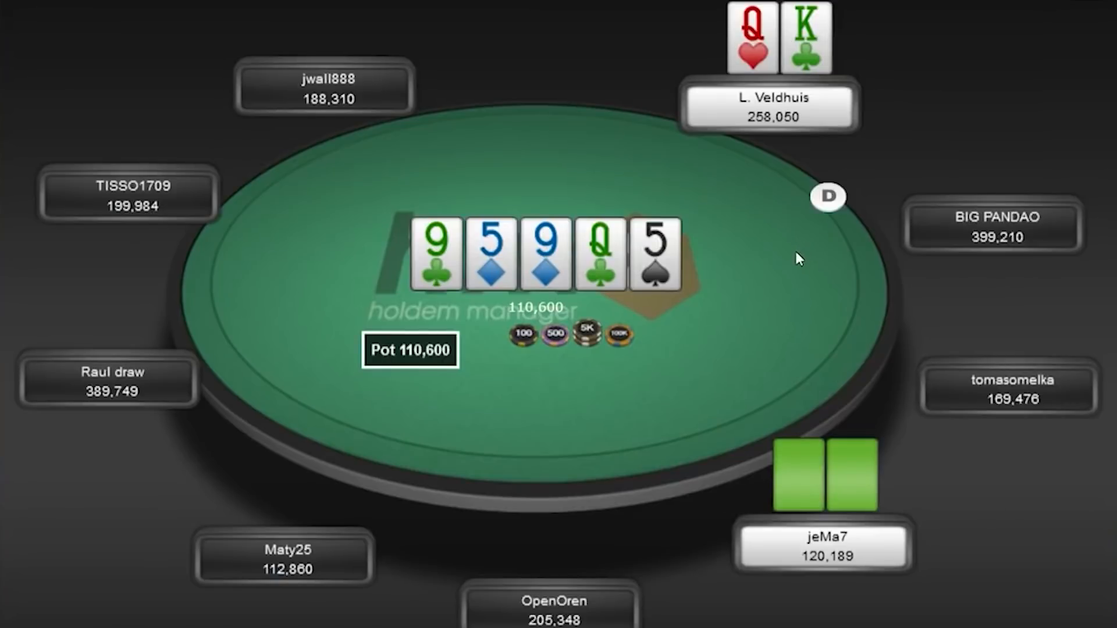
mouse_move(646, 346)
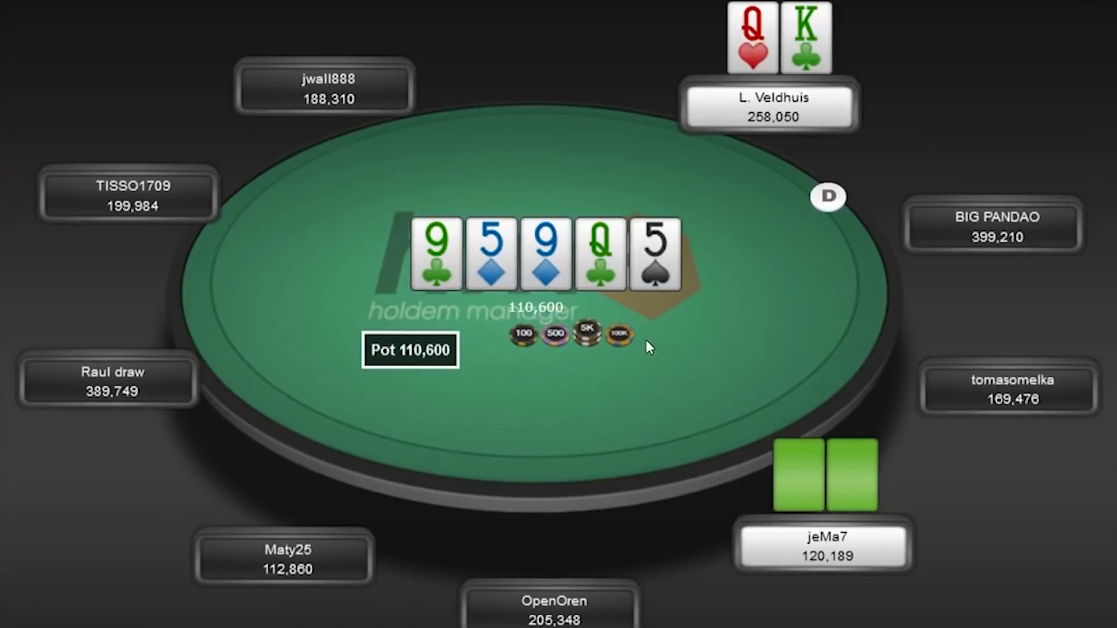
mouse_move(870, 64)
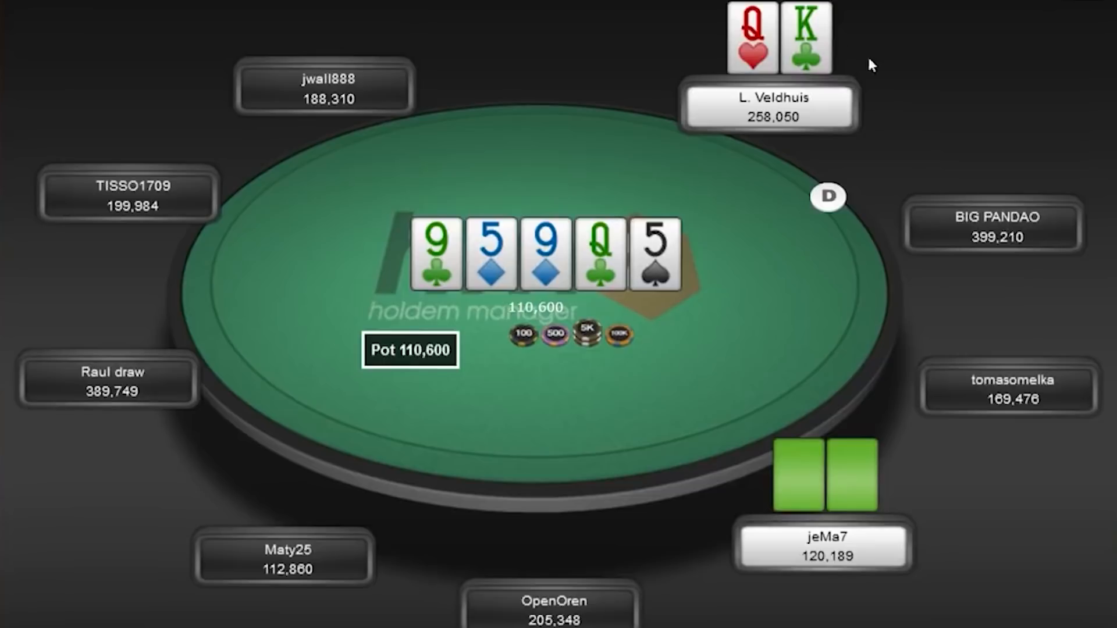
mouse_move(954, 533)
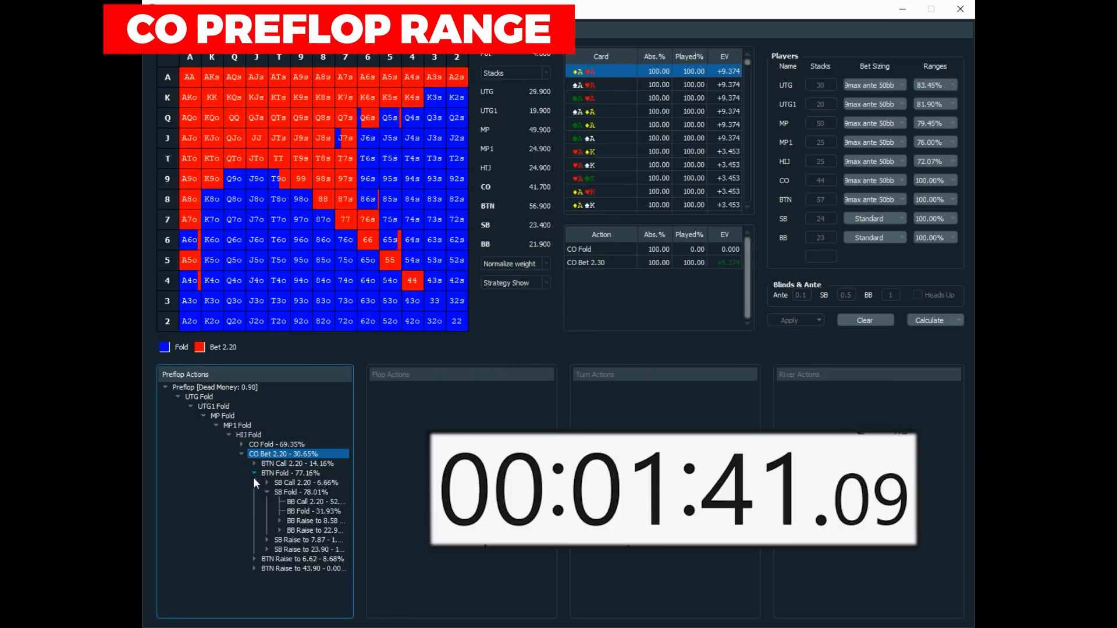
Select the CO Bet 2.20 node to show its open range marked fold or bet
left_click(306, 502)
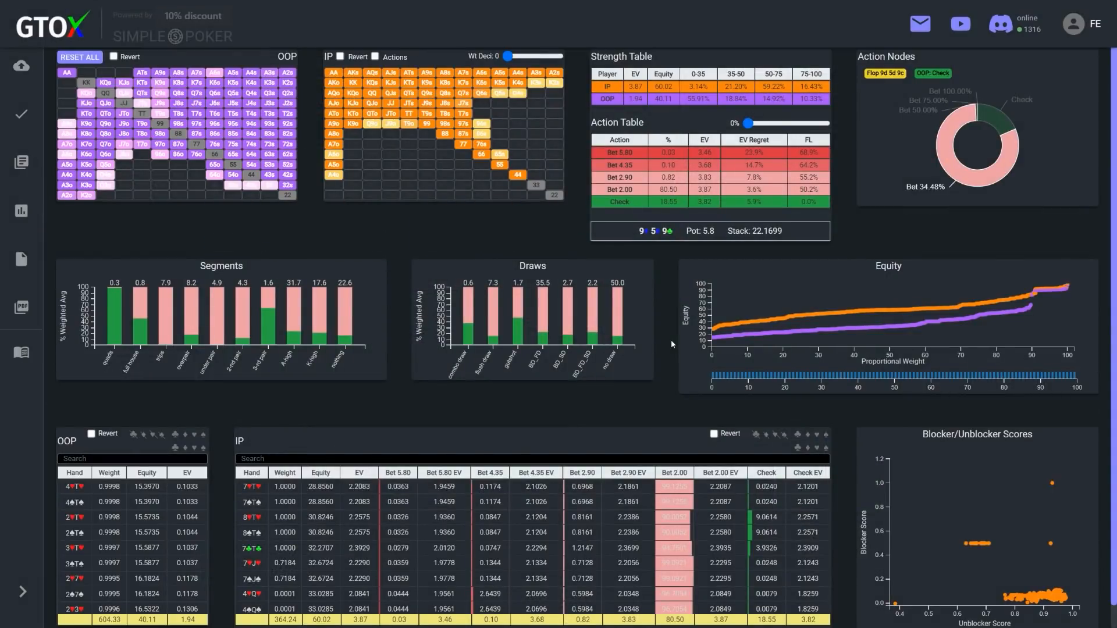
Sort the IP hand table on the 9-5-9 flop by Check frequency, highest first
left_click(976, 142)
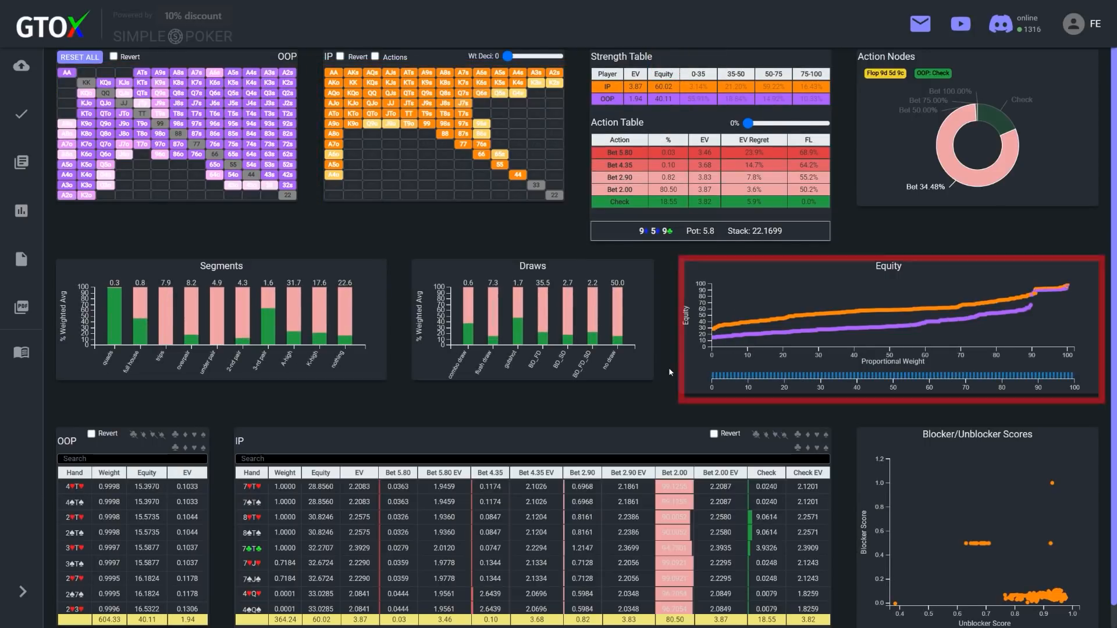
left_click(765, 473)
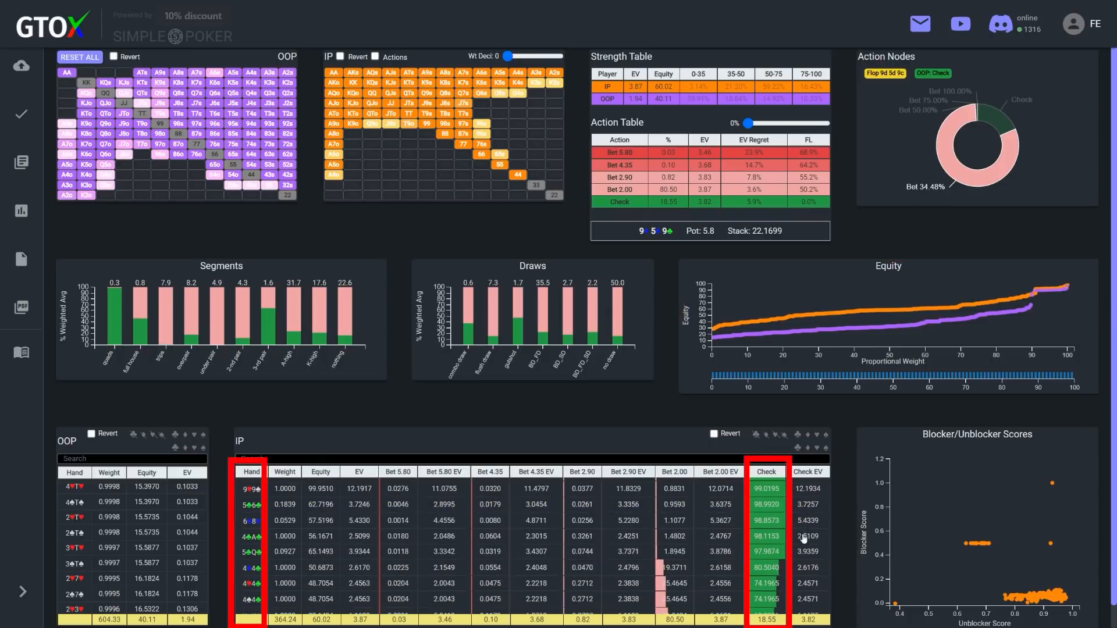
left_click(714, 434)
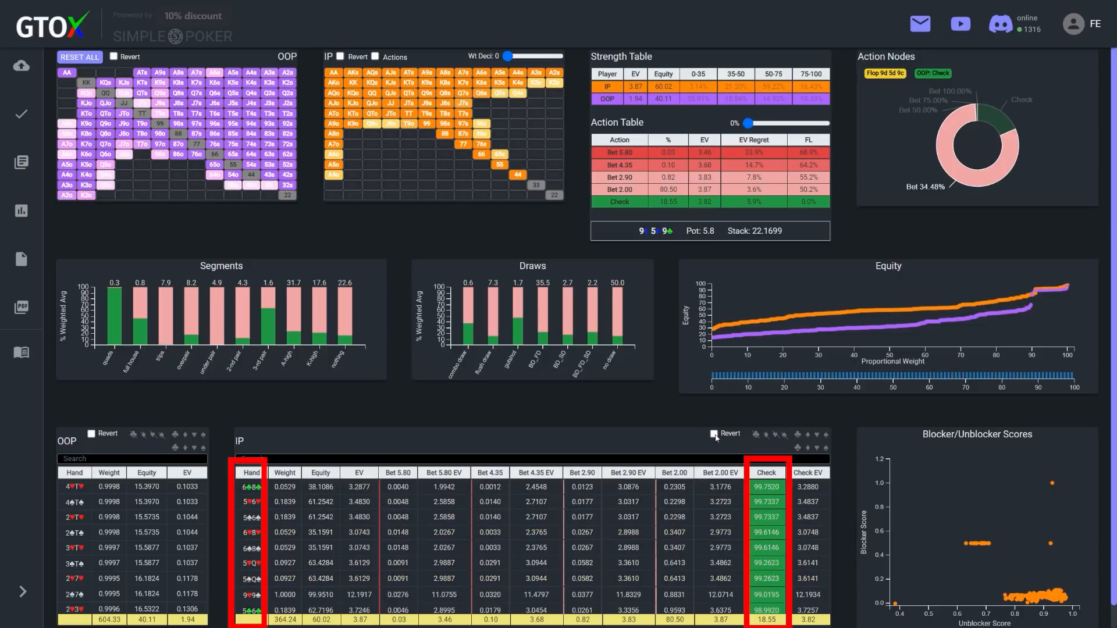
left_click(713, 434)
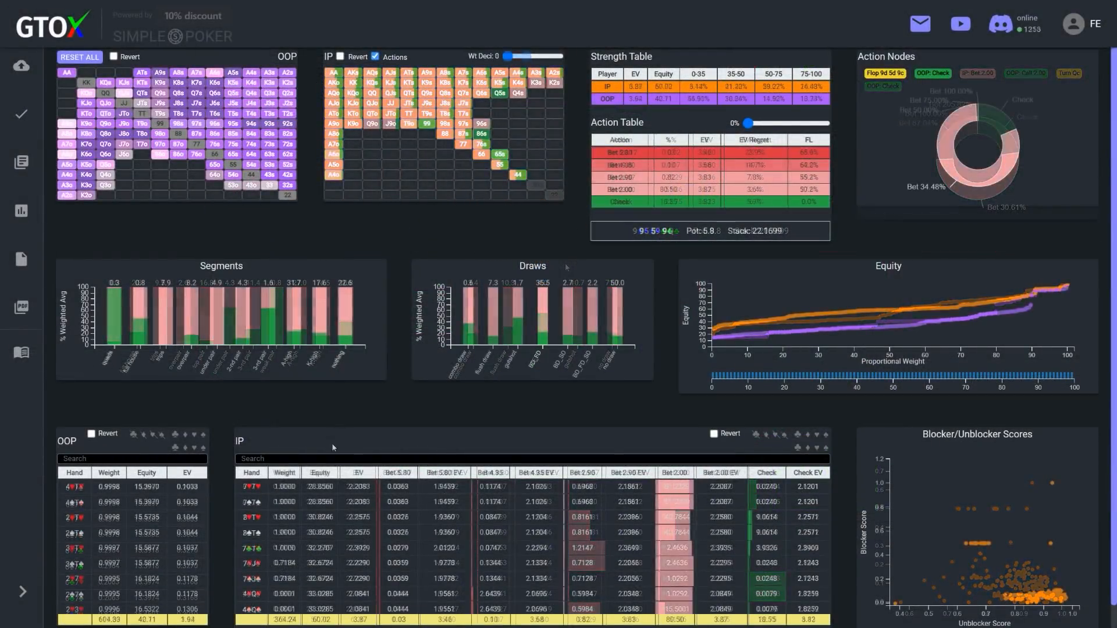
Filter OOP's hands facing IP's 2.00 flop bet to those containing a queen
type("q")
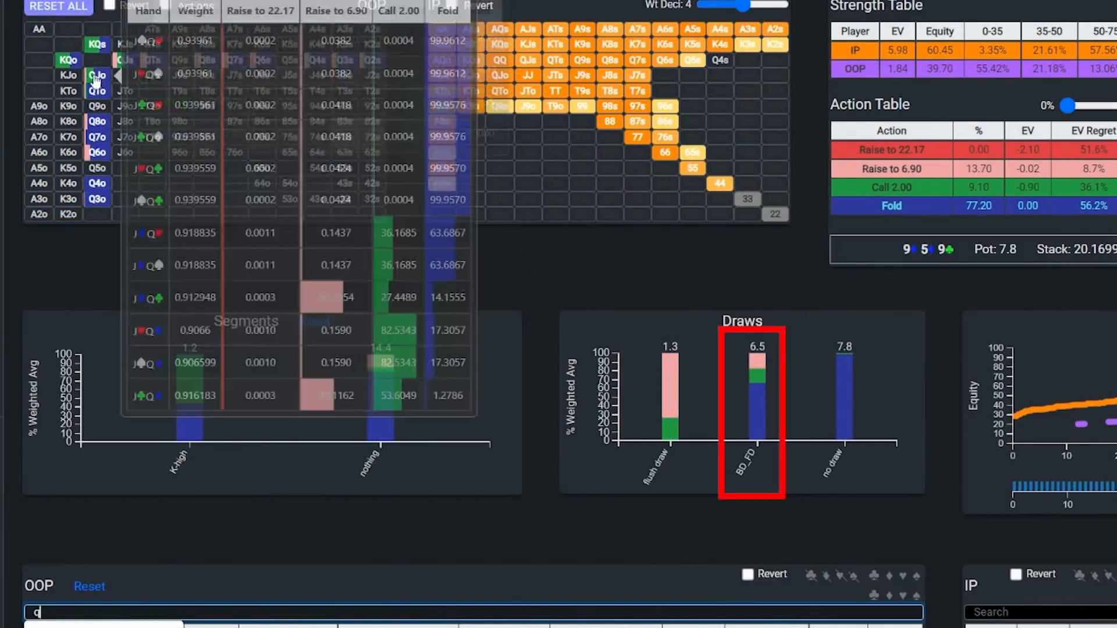
left_click(68, 59)
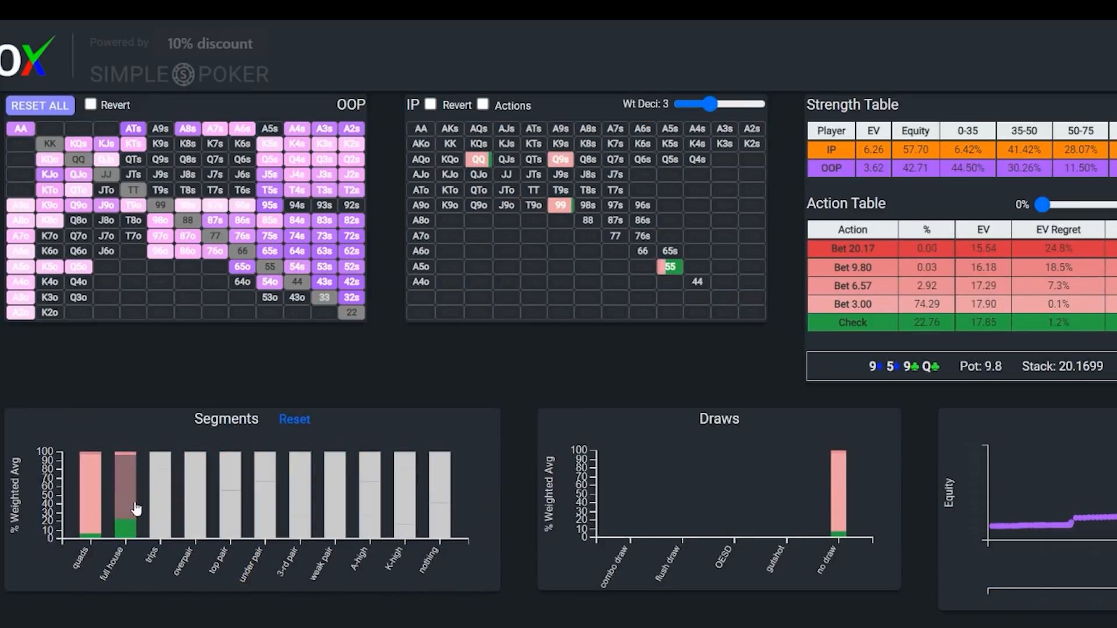
Filter the IP turn range to quads through top pair and inspect the KQo combos
left_click(231, 509)
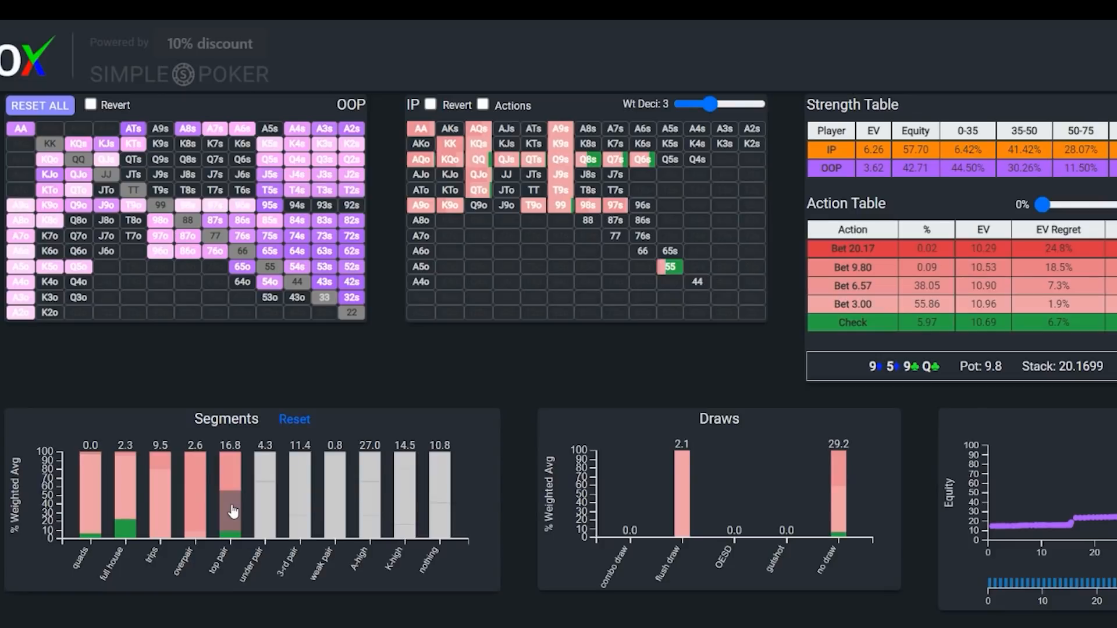
left_click(584, 214)
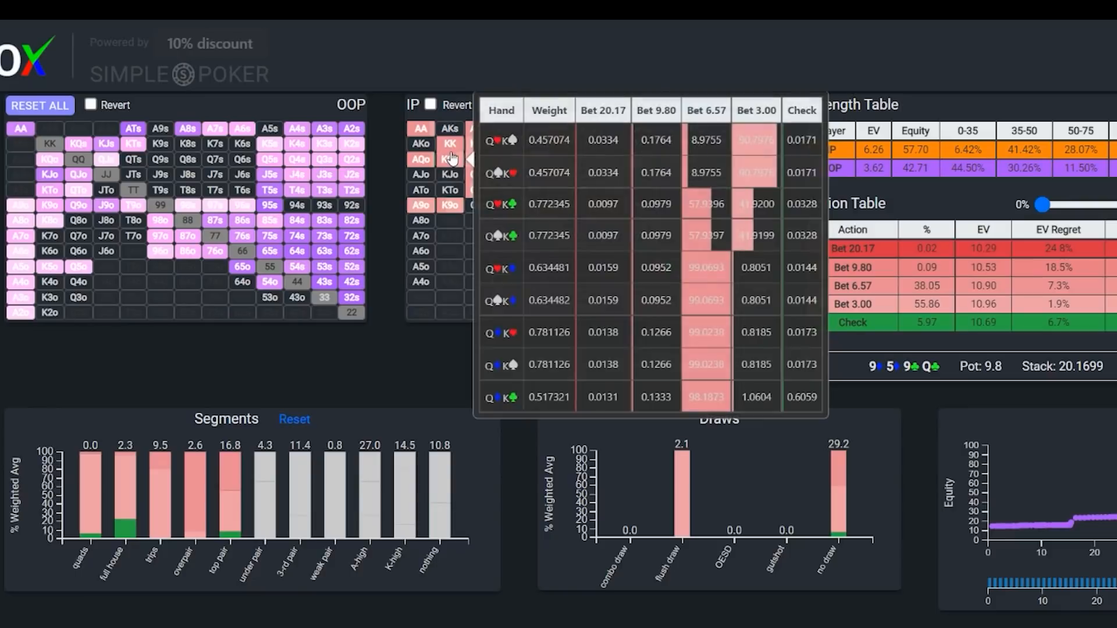
left_click(450, 161)
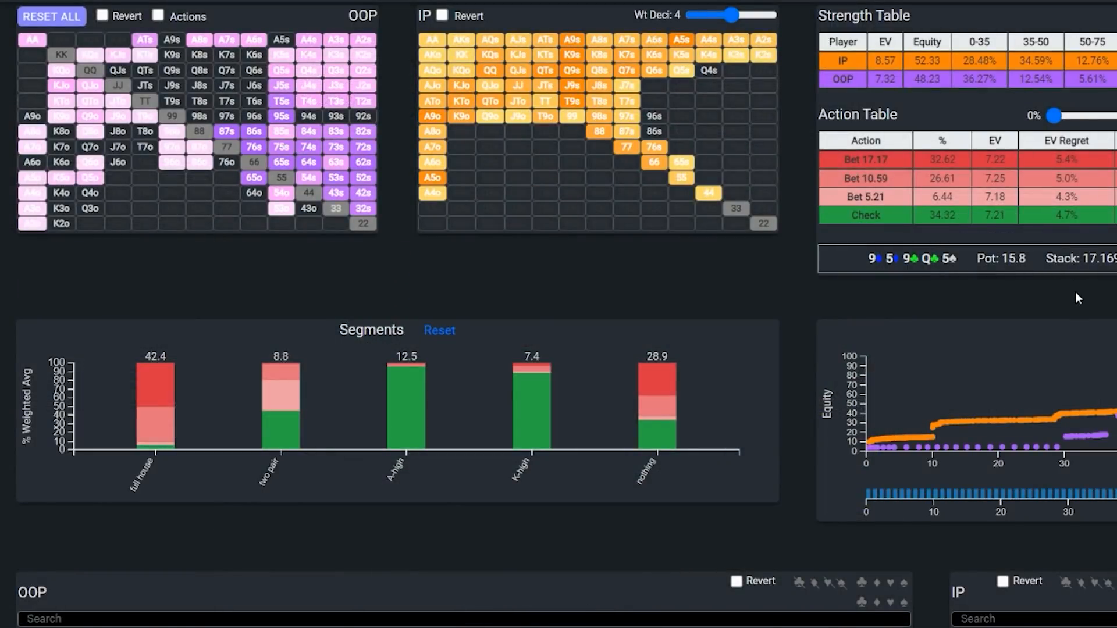
Raise the action table threshold to 10% and search the OOP river hands for '9 or 5'
left_click(866, 160)
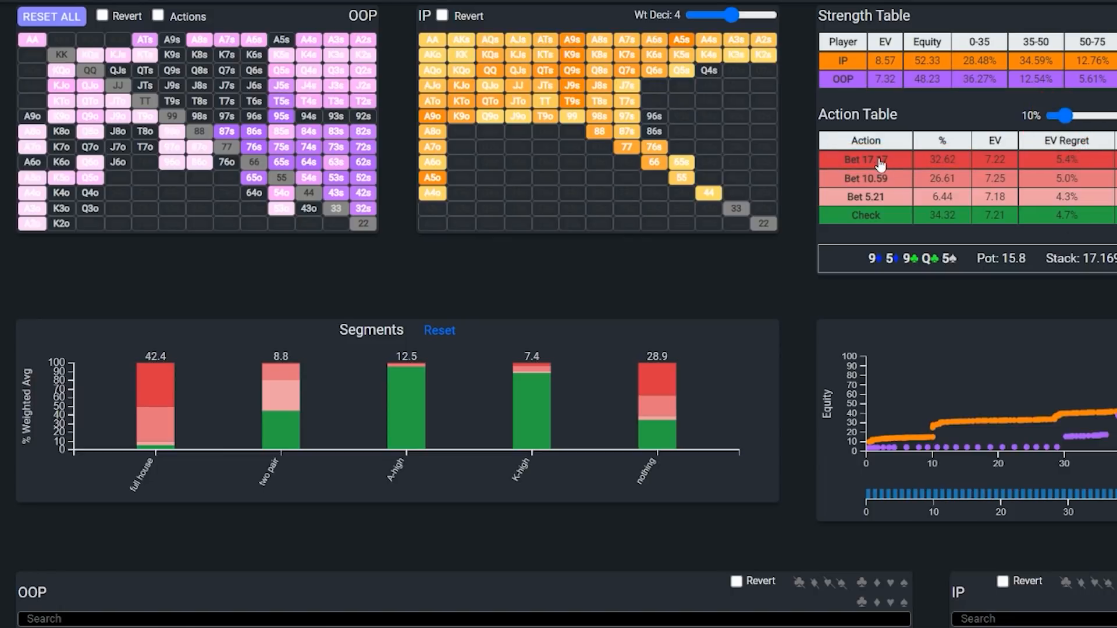
left_click(864, 159)
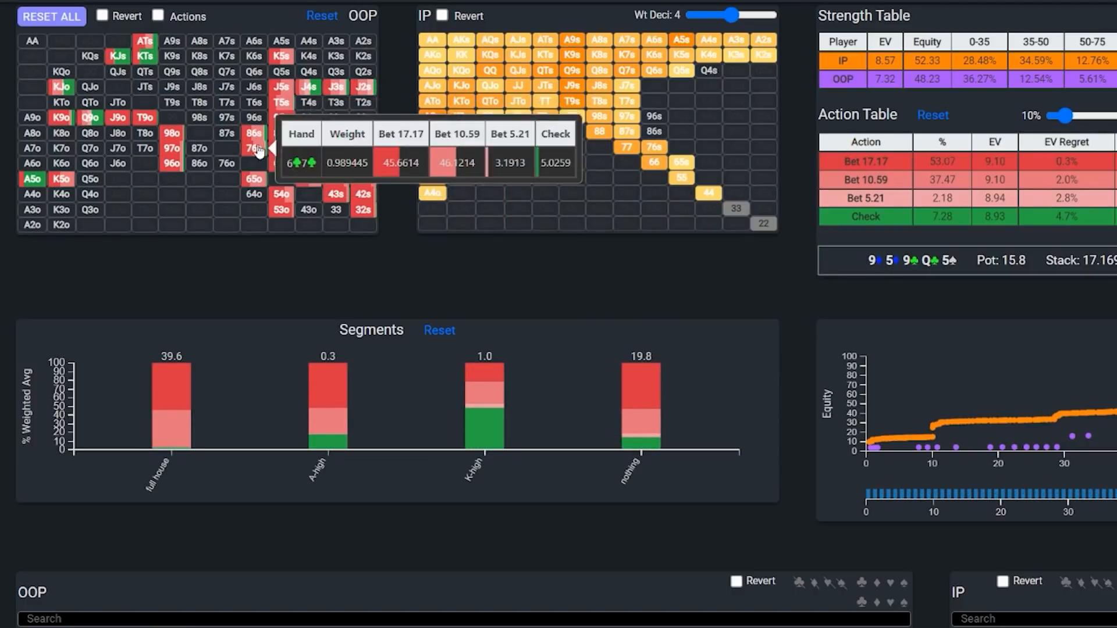
mouse_move(144, 118)
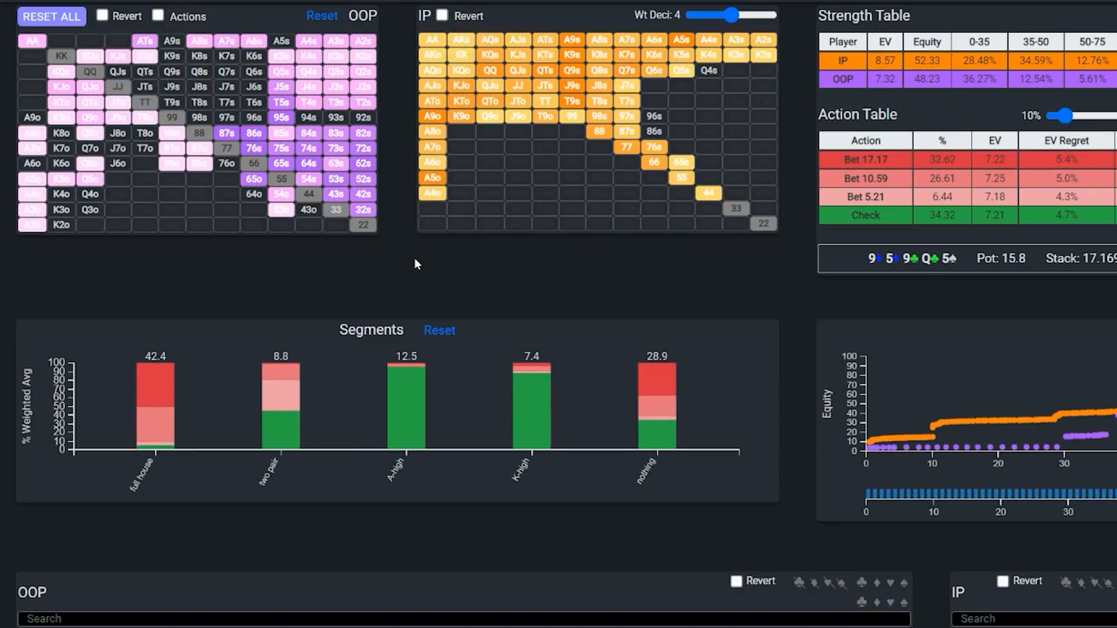
type("9")
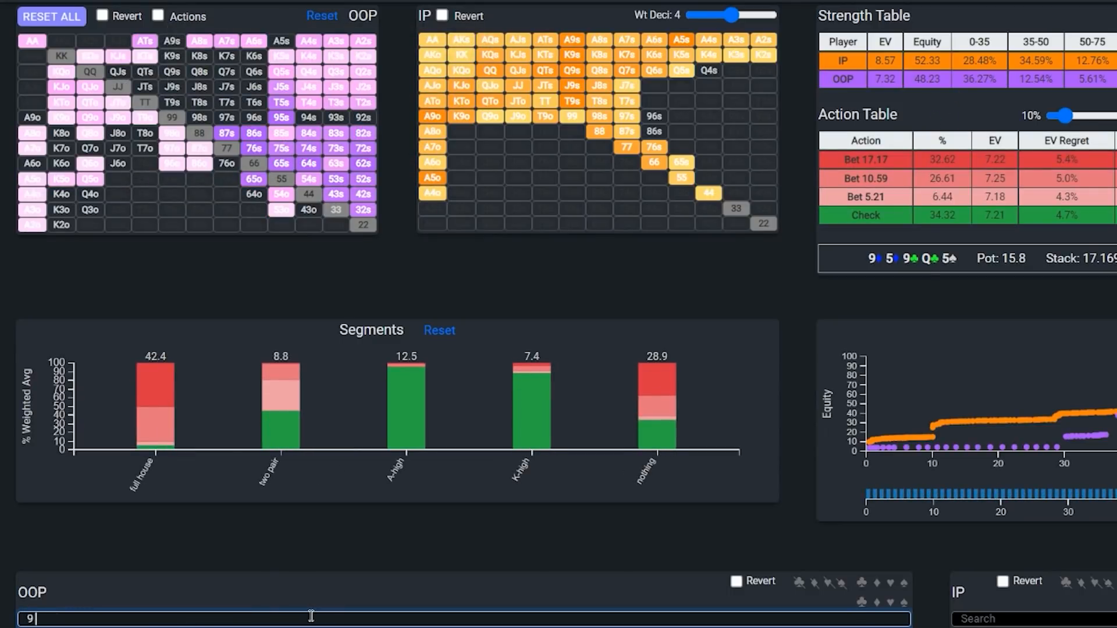
type("or 5")
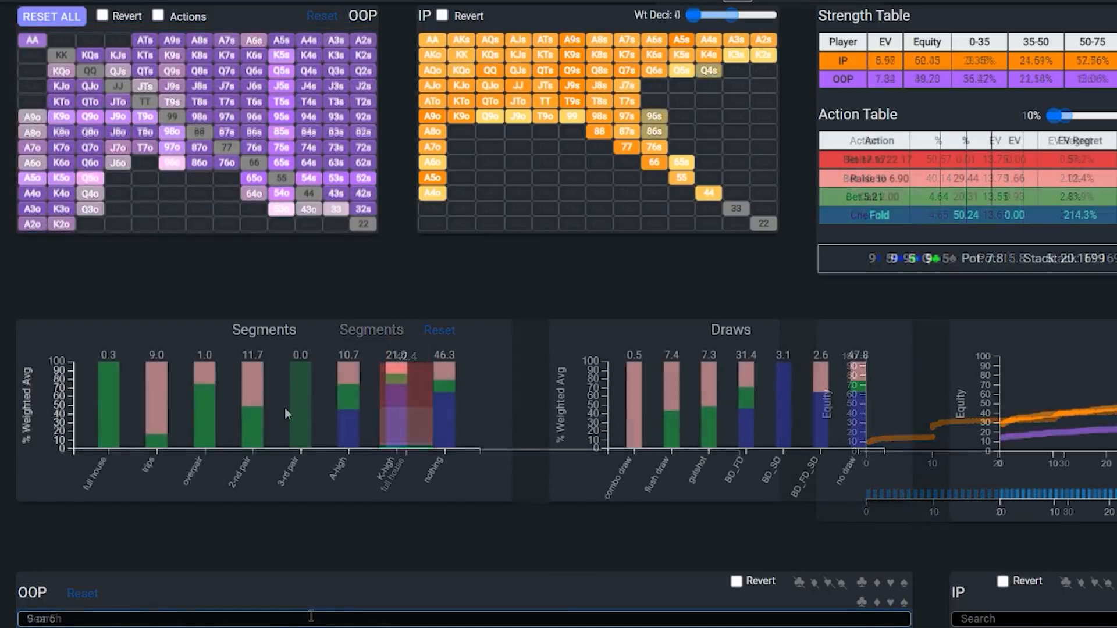
Return to the GTOx saved reports list topped by the two 9-5-9-Q-5 entries
left_click(249, 413)
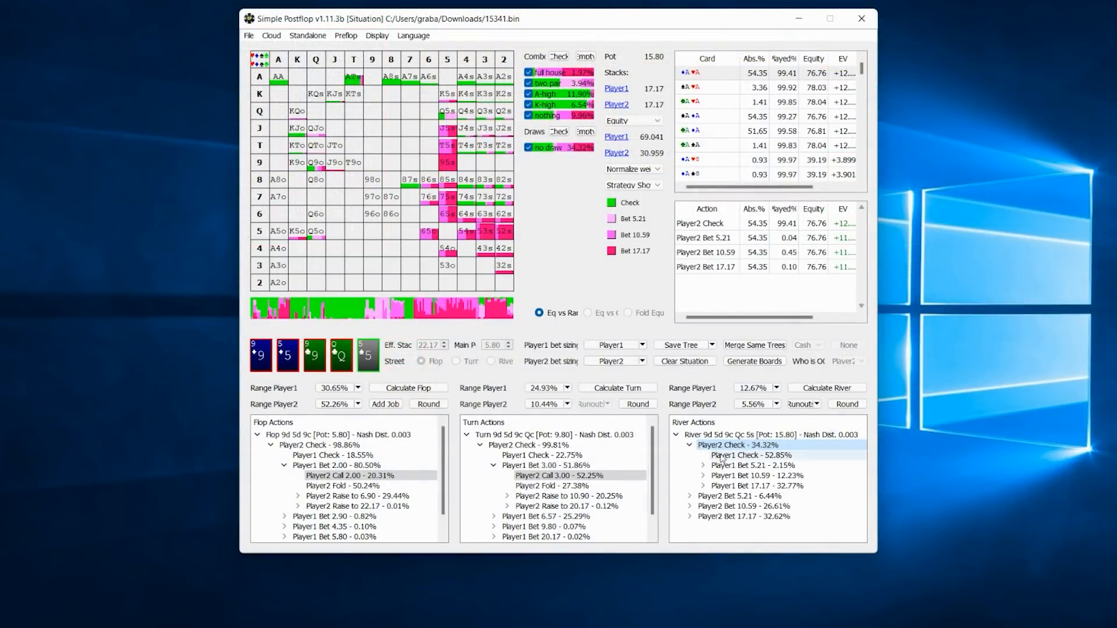
left_click(750, 455)
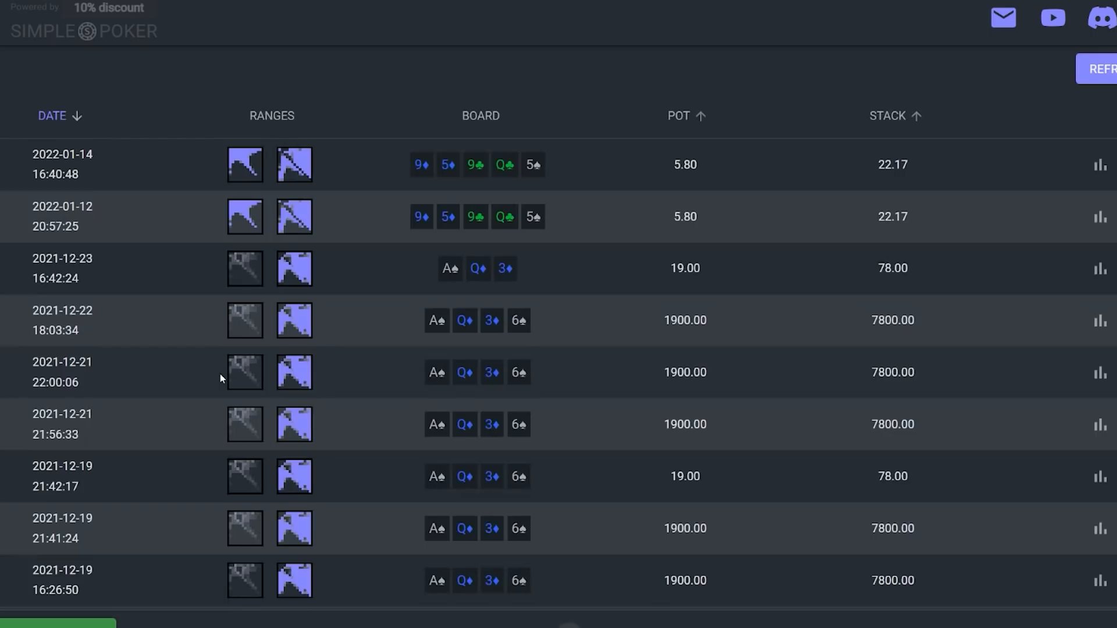
mouse_move(1097, 164)
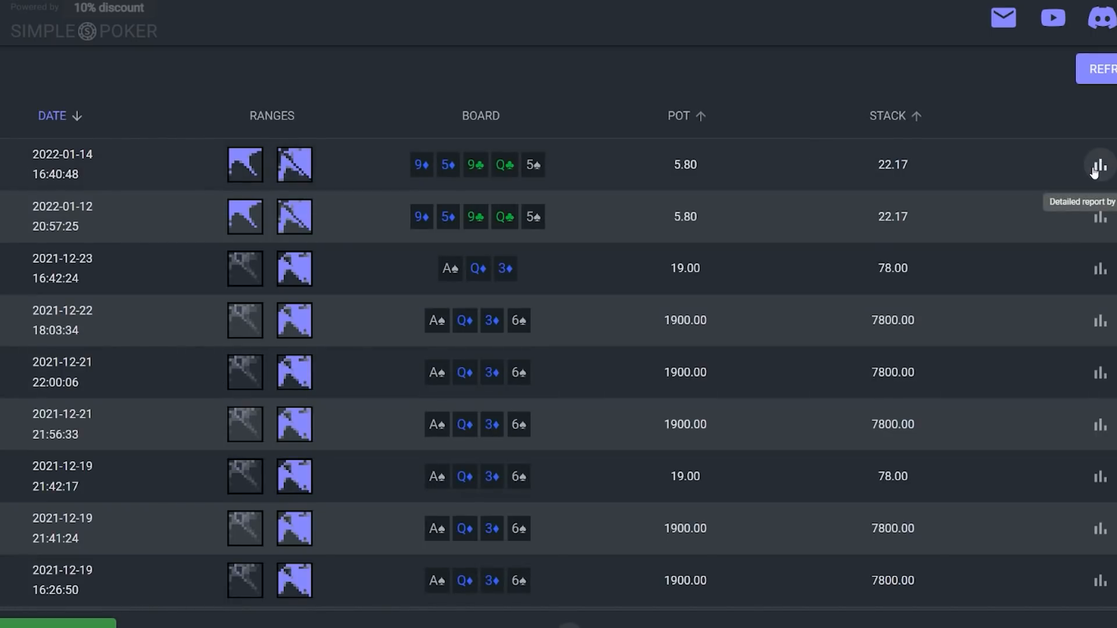
Open the detailed river report for the newest 9-5-9-Q-5 hand after the BB check
left_click(1096, 164)
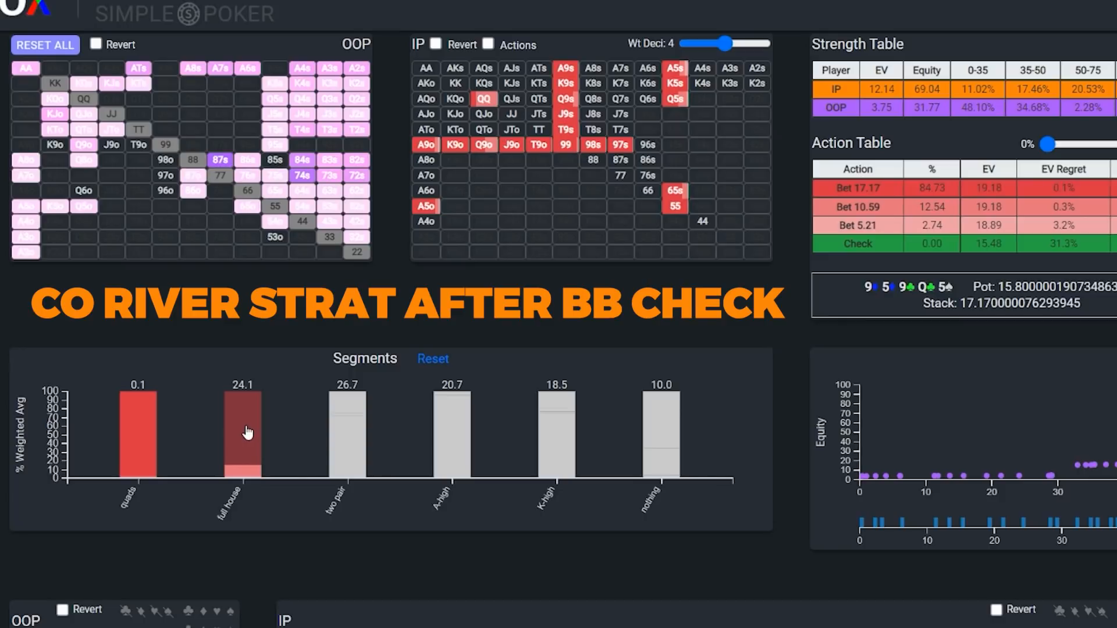
Cycle the IP segment filter through two pair, A-high and K-high, ending on A-high checking 95.04%
left_click(433, 358)
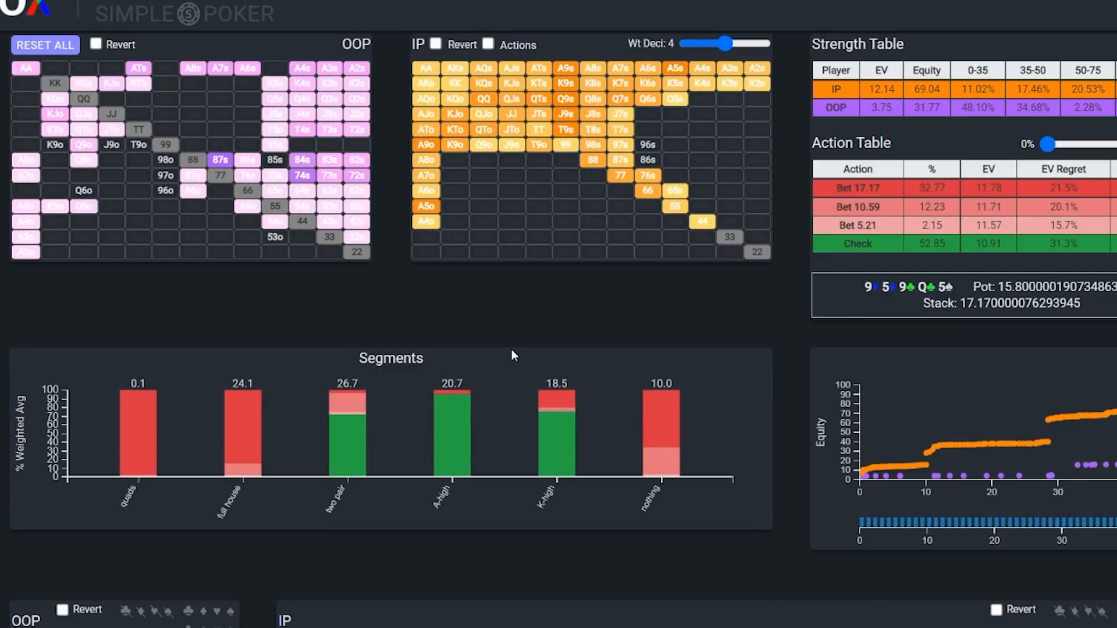
mouse_move(779, 338)
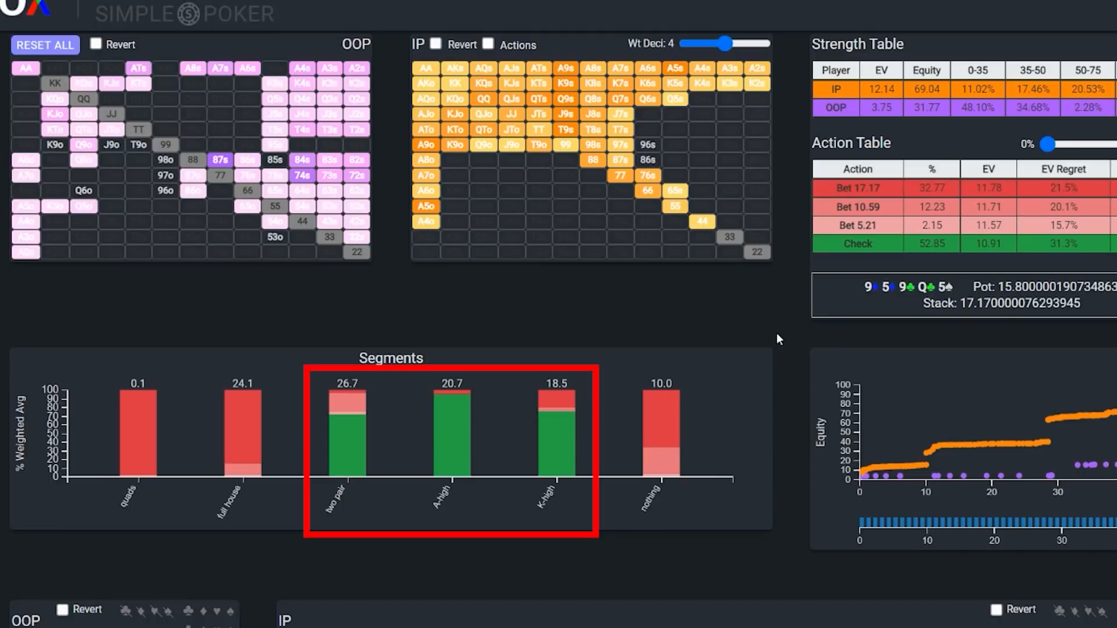
left_click(345, 442)
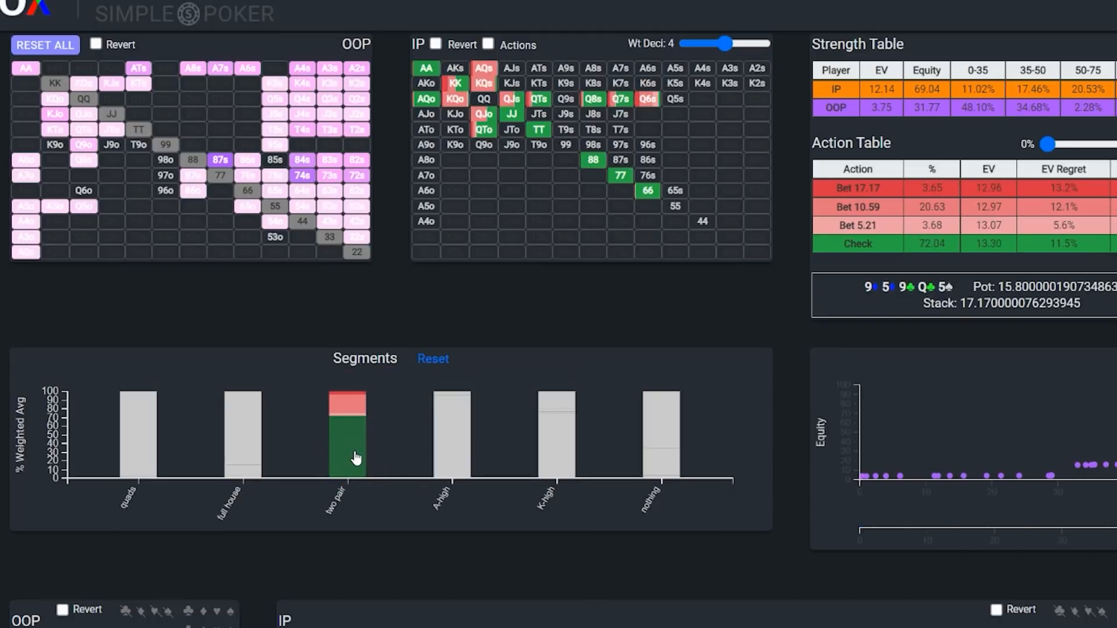
left_click(356, 449)
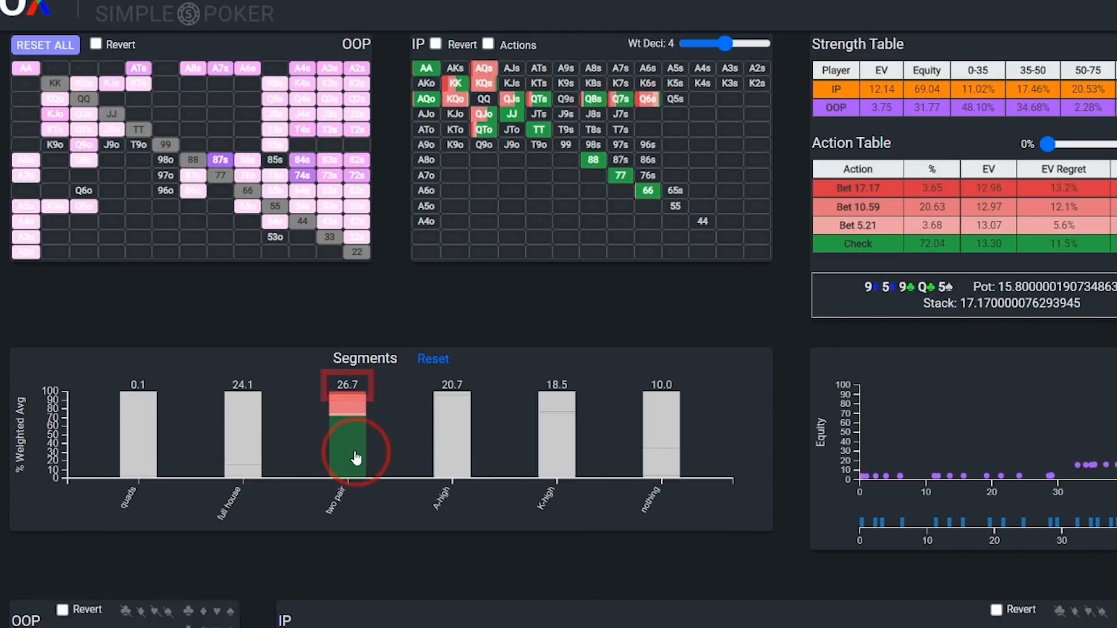
left_click(452, 439)
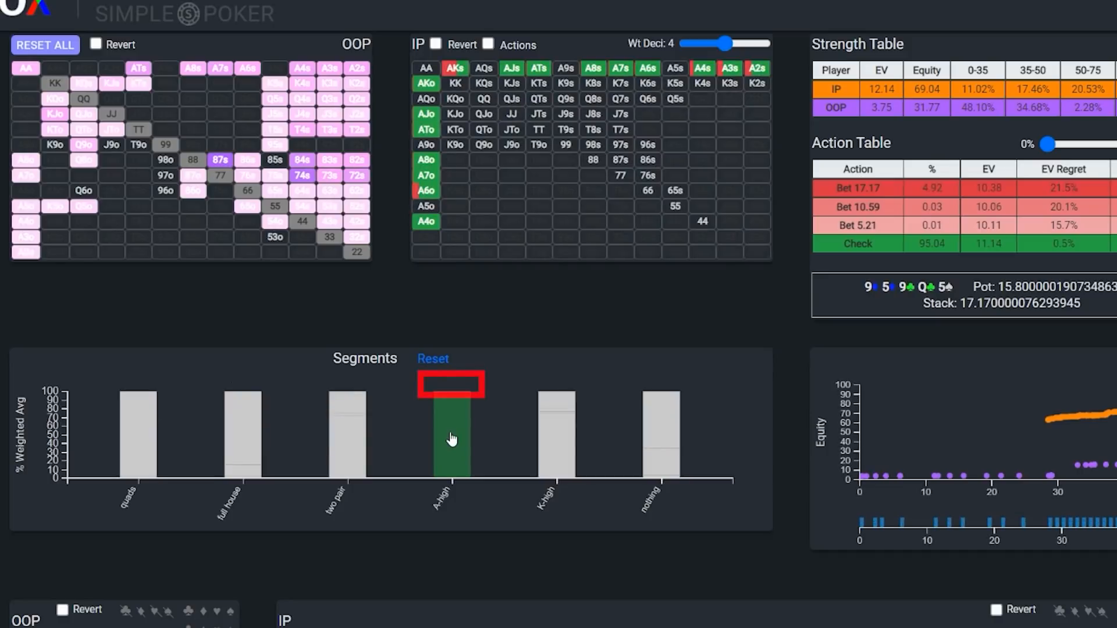
left_click(562, 434)
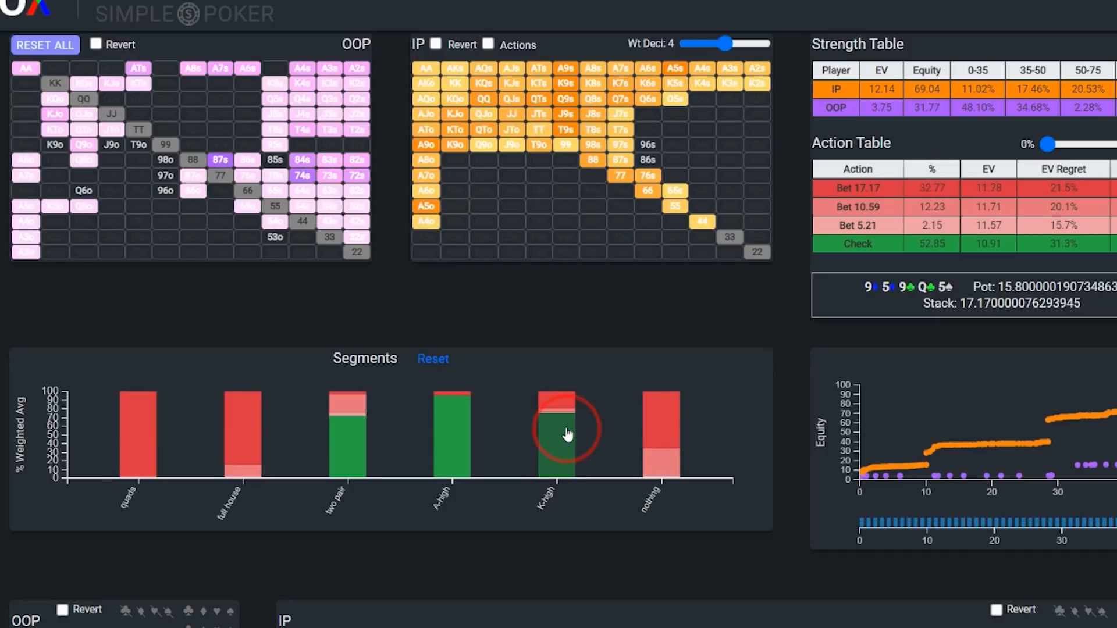
left_click(565, 433)
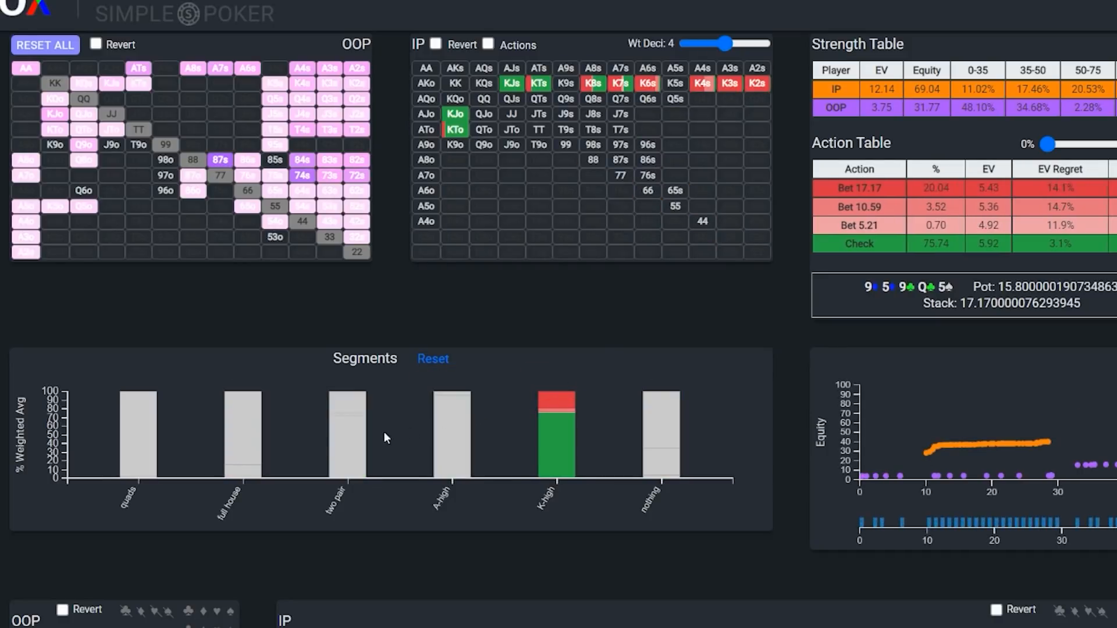
left_click(857, 243)
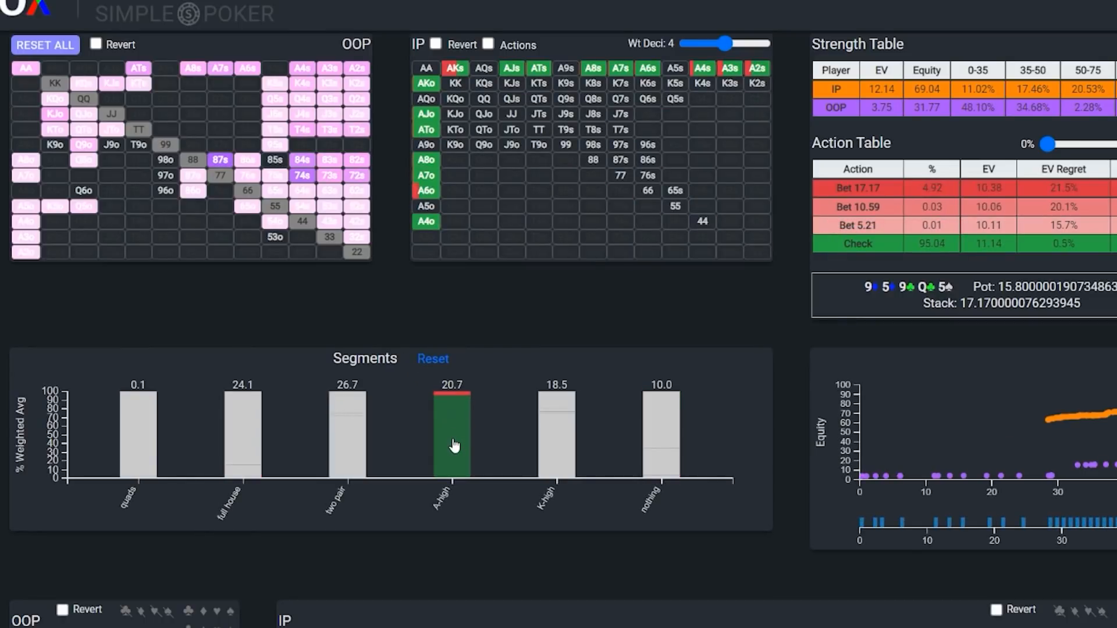
Isolate IP's K-high then two-pair hands, the latter checking 72.04% on the river
left_click(556, 442)
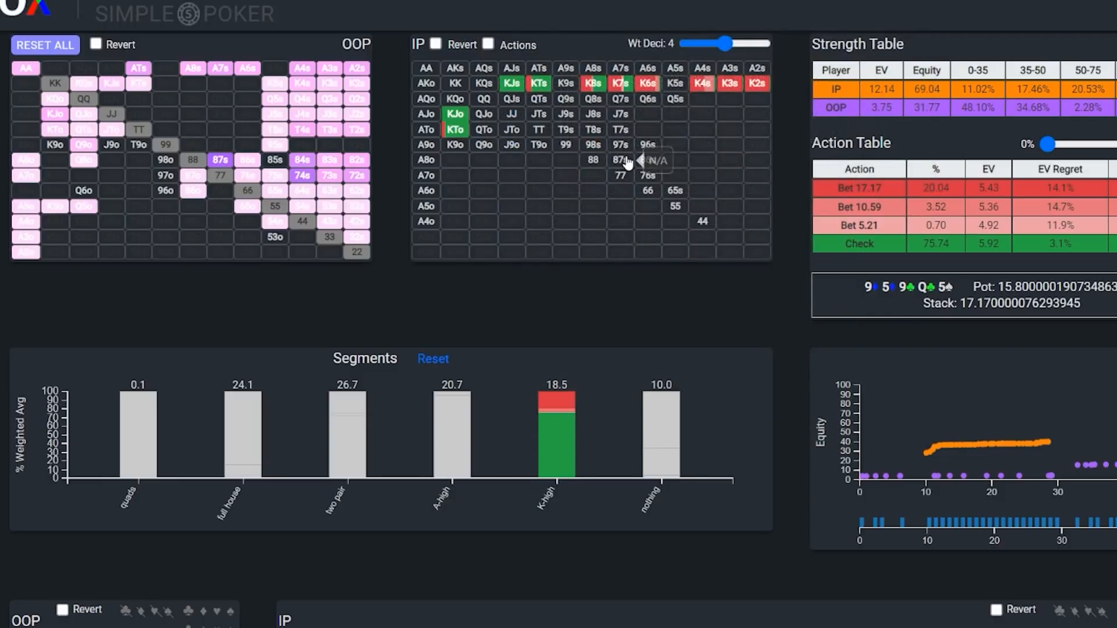
mouse_move(456, 359)
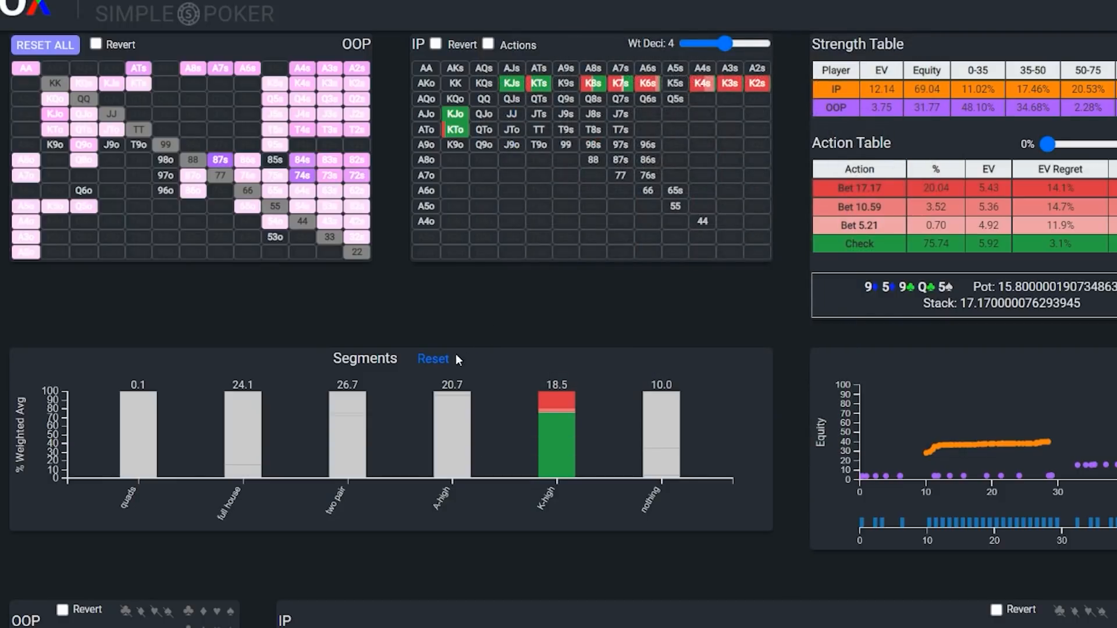
left_click(347, 434)
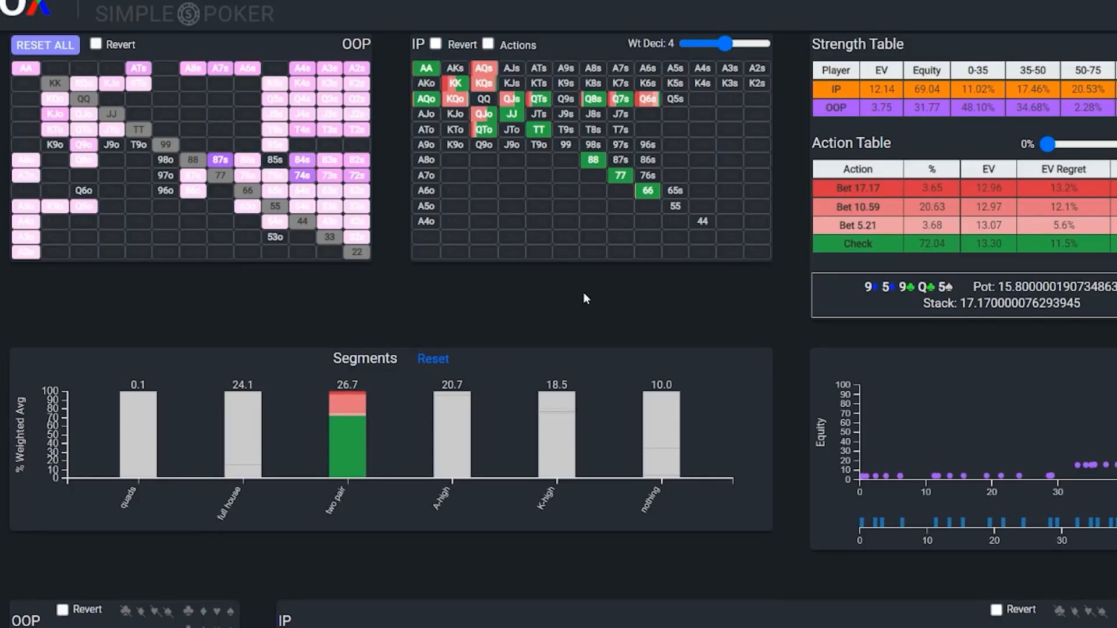
mouse_move(578, 288)
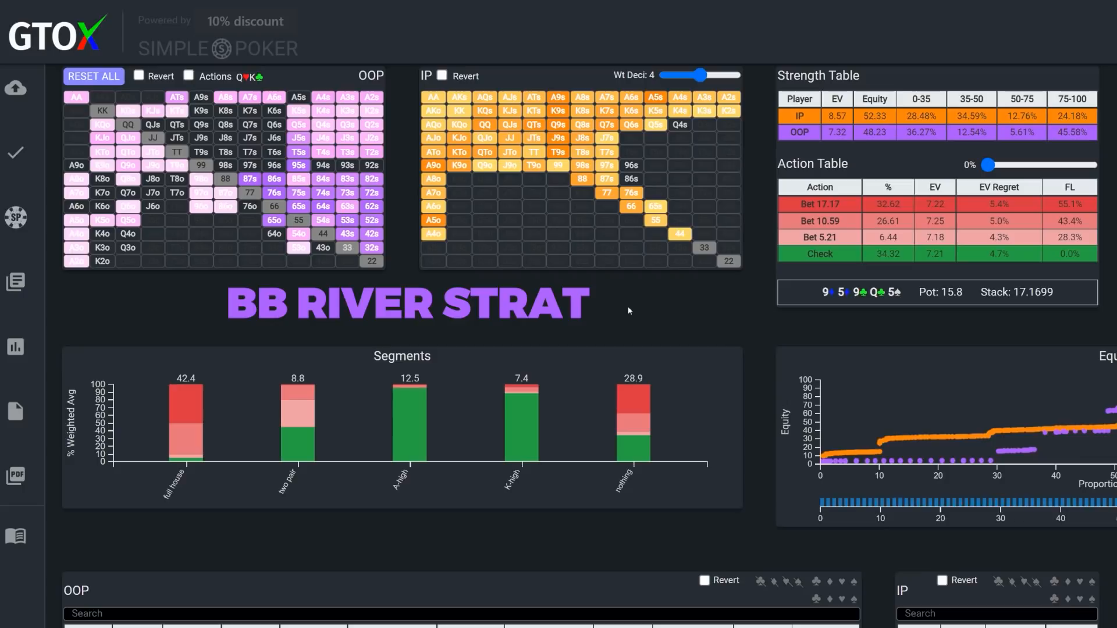
Isolate the BB's full house hands, reset, then isolate the BB's nothing hands in the Segments chart
left_click(184, 420)
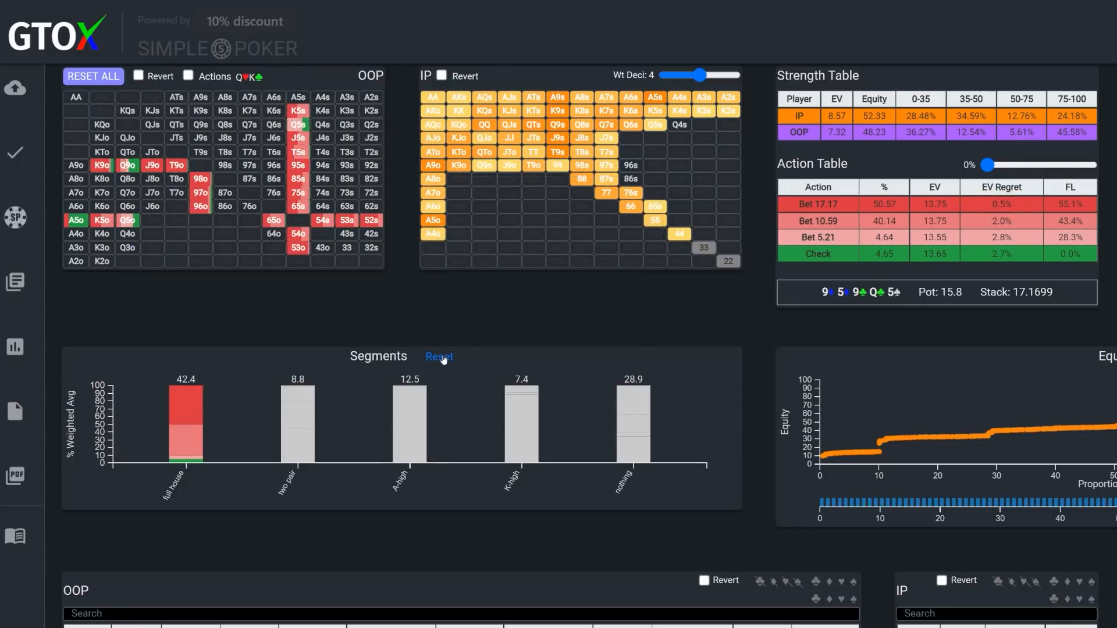
left_click(439, 356)
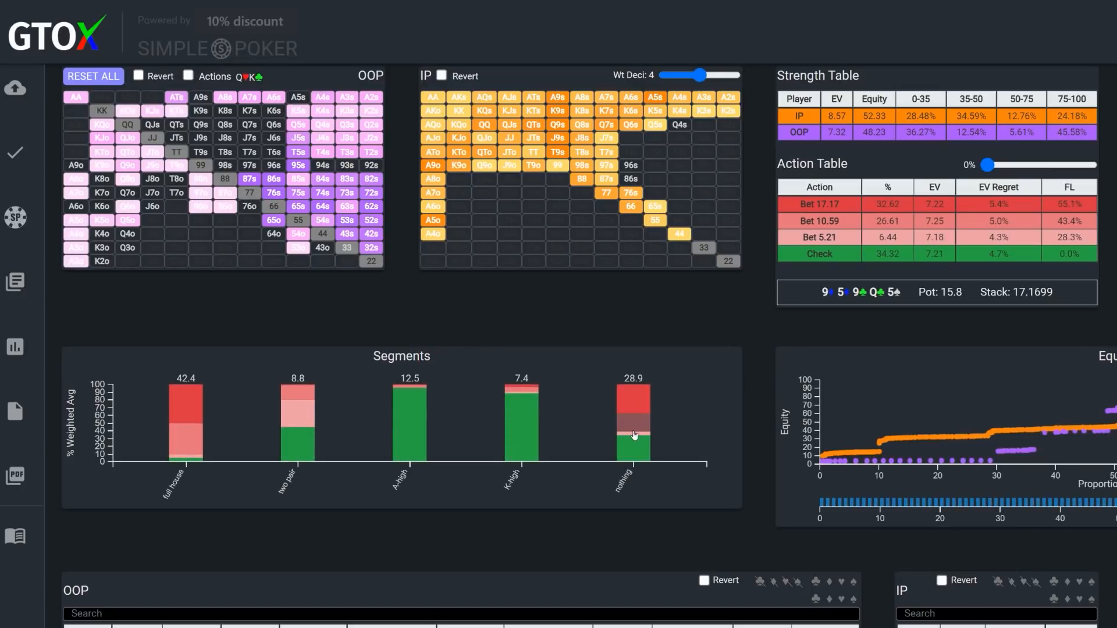
left_click(633, 420)
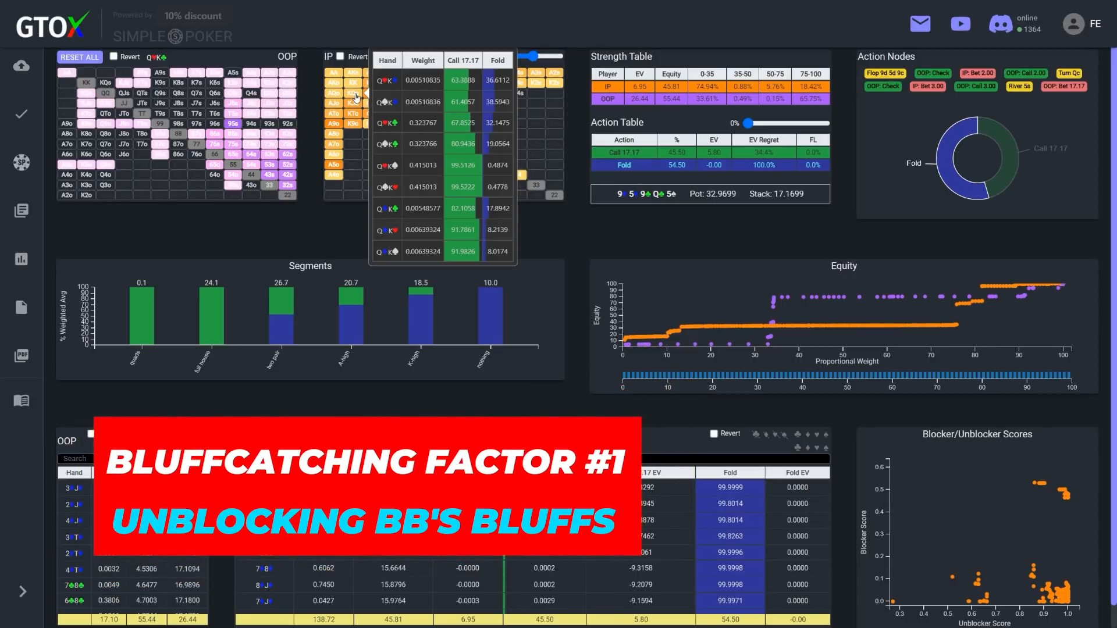
Select the two pair, A-high and K-high bars so IP calls 33.93% and folds 66.07%
left_click(354, 93)
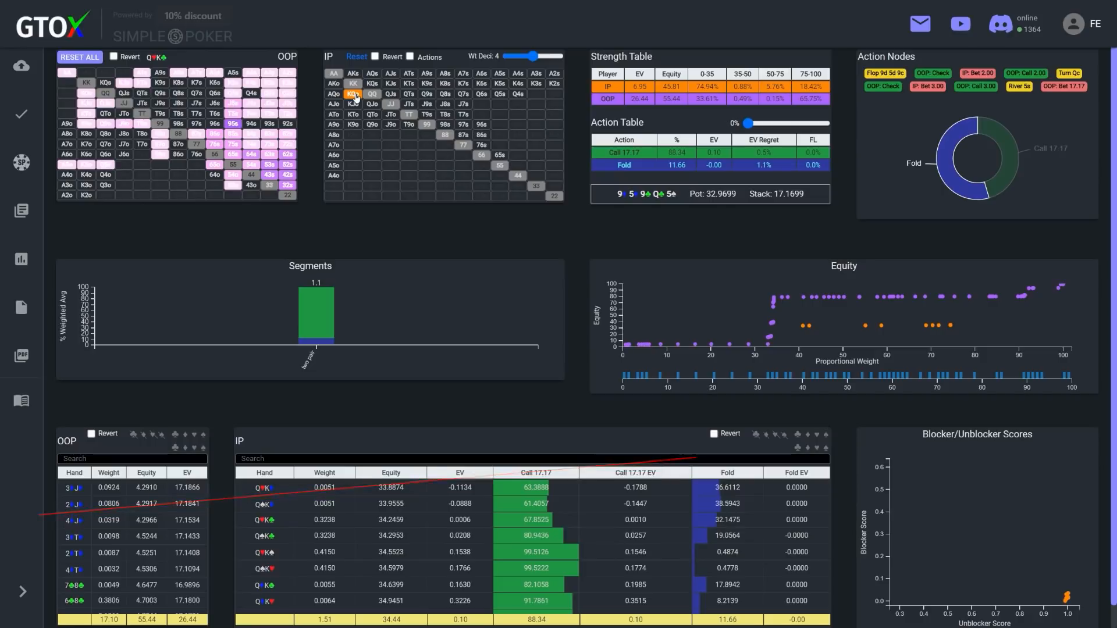
left_click(352, 84)
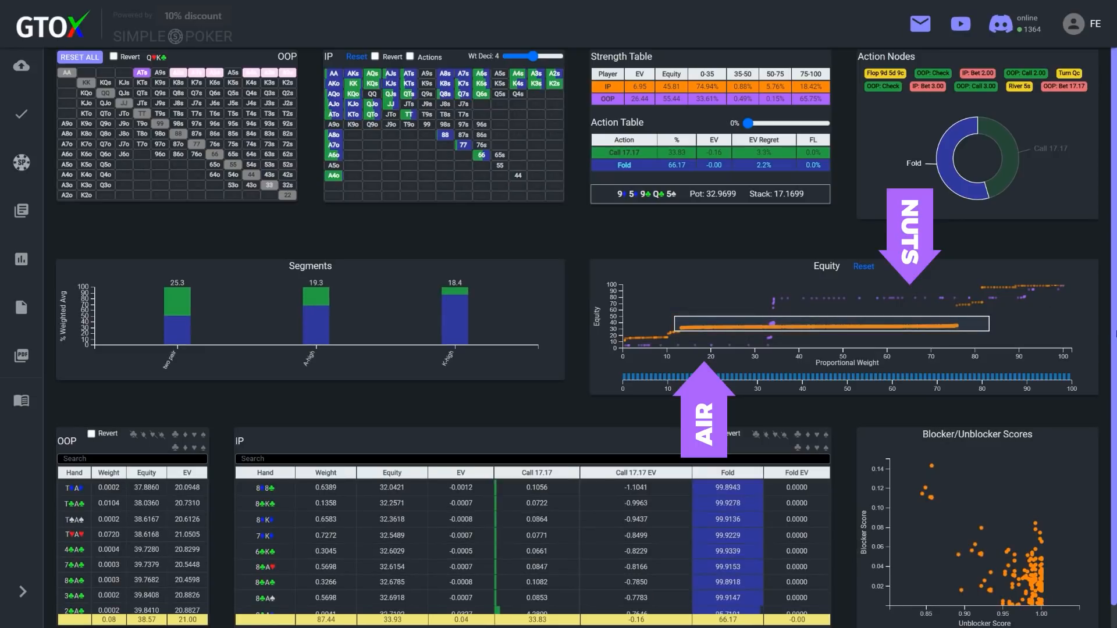
mouse_move(1062, 399)
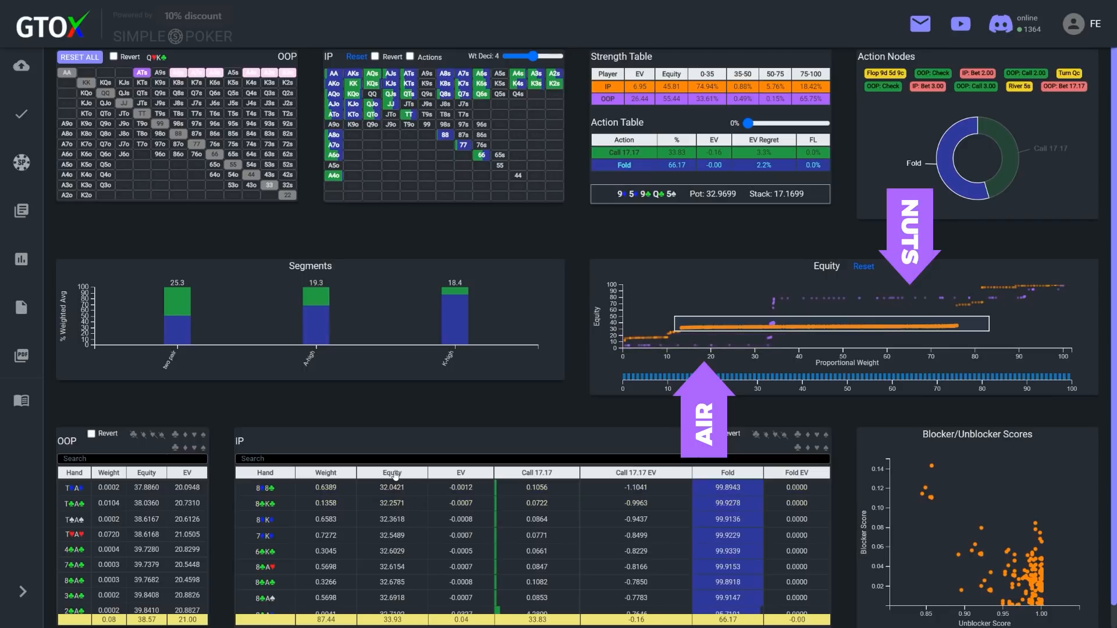
Sort the IP bluff-catcher table by equity, reverse the order, and scroll through the hands
left_click(333, 72)
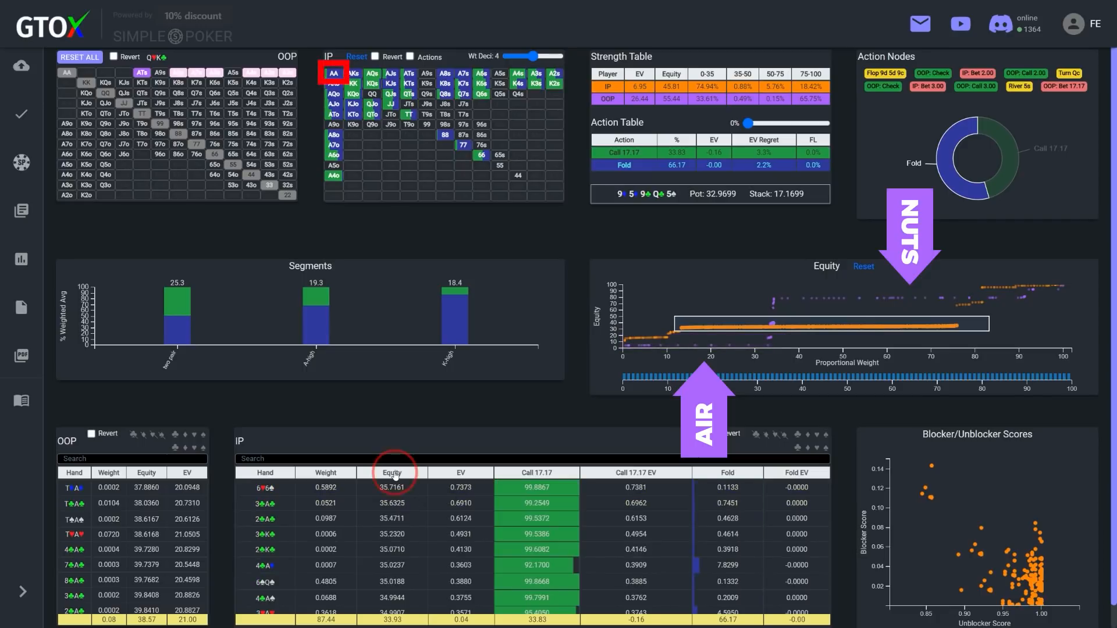
left_click(554, 84)
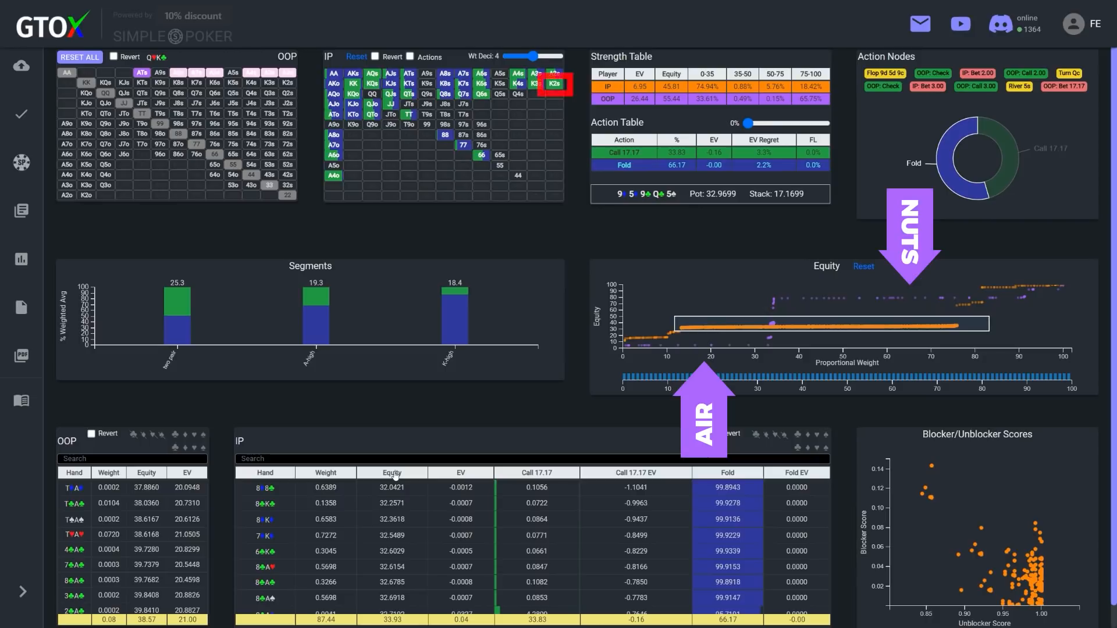
left_click(392, 472)
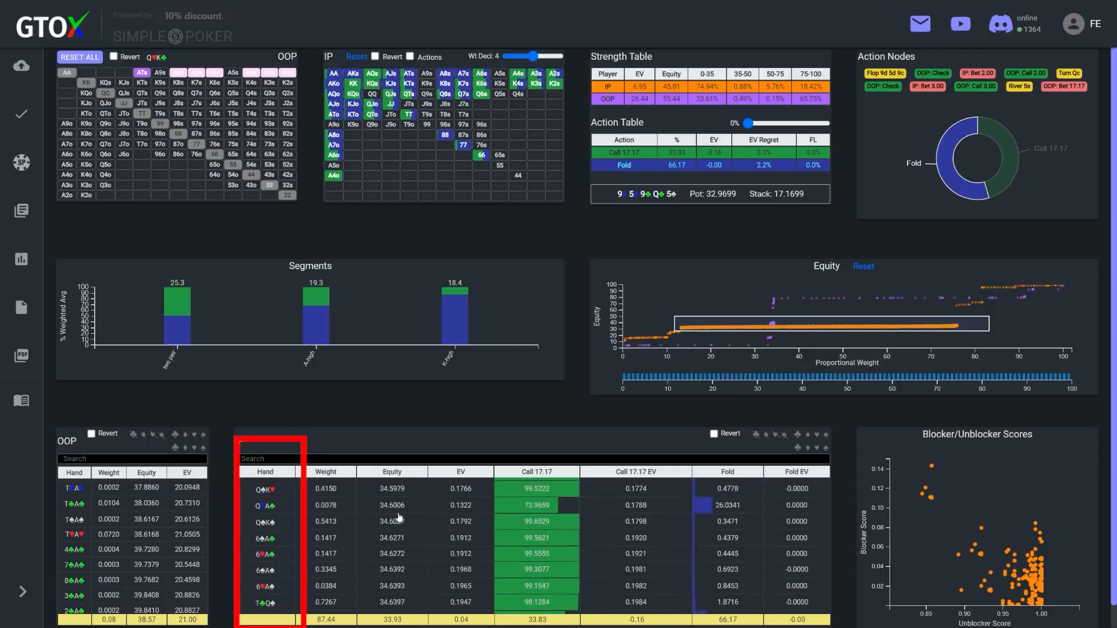
scroll("down", 3)
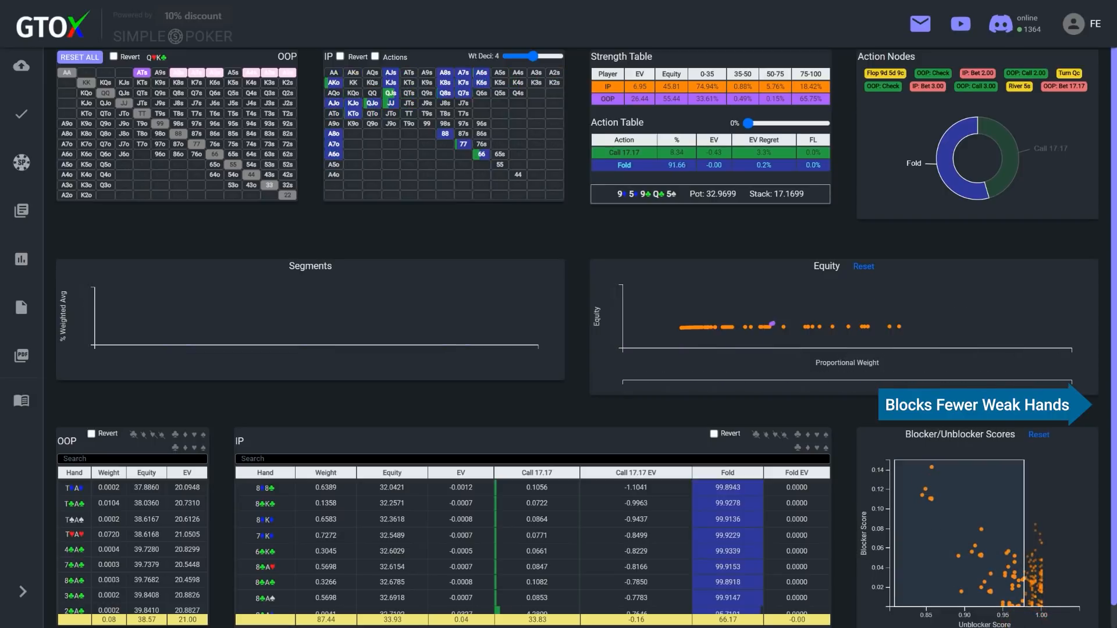
Select high unblocker scores on the Blocker/Unblocker chart, leaving IP calling 8.34%, and scroll the hand table
left_click(624, 164)
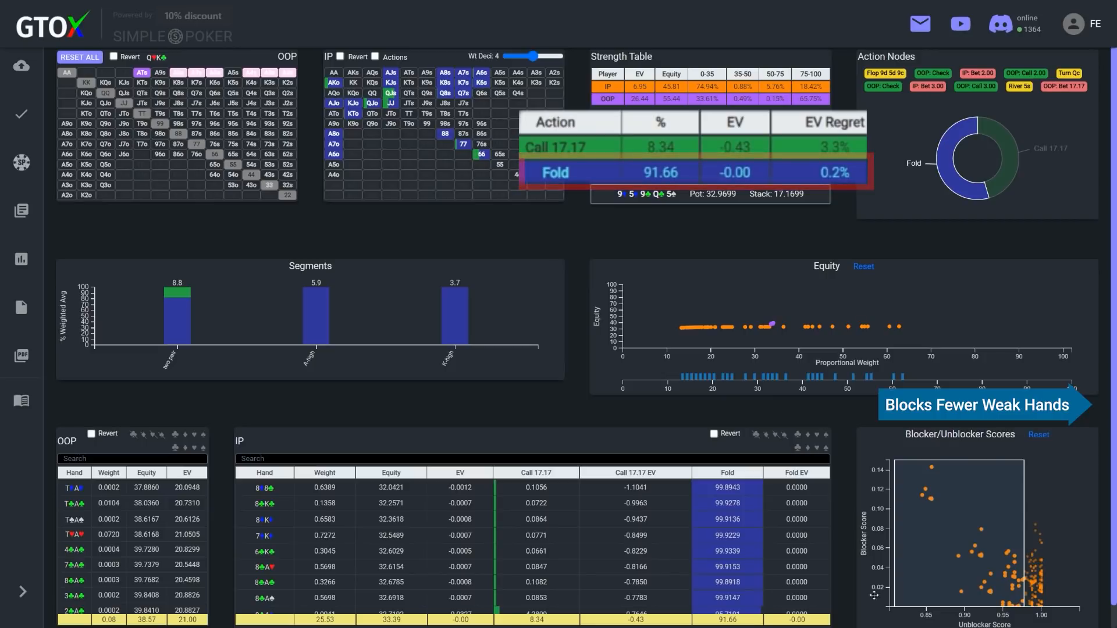
scroll("down", 3)
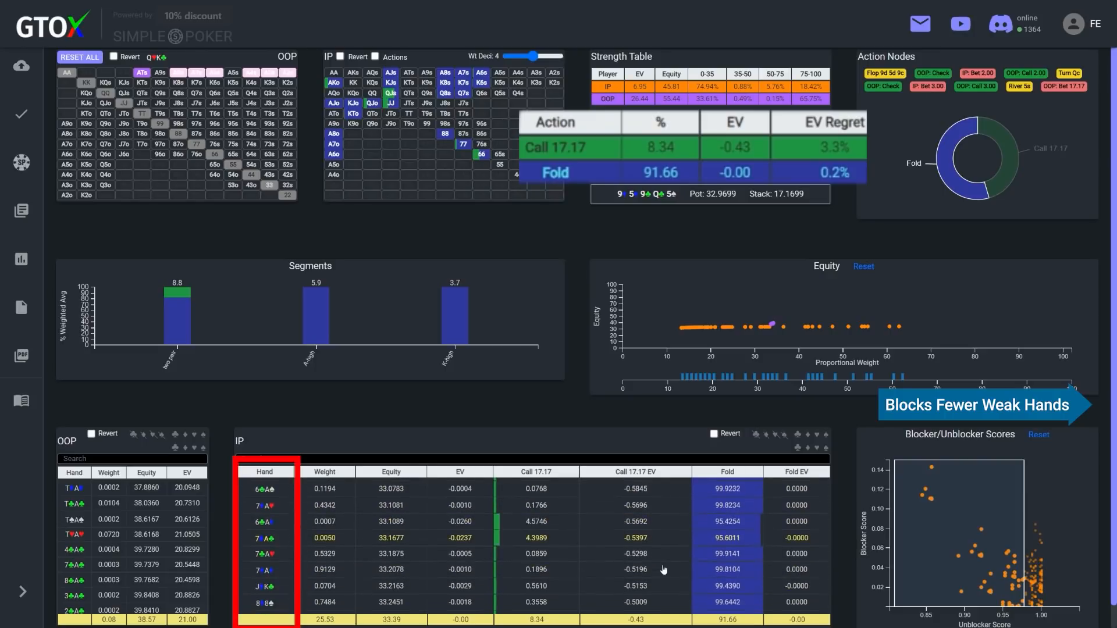
scroll("down", 3)
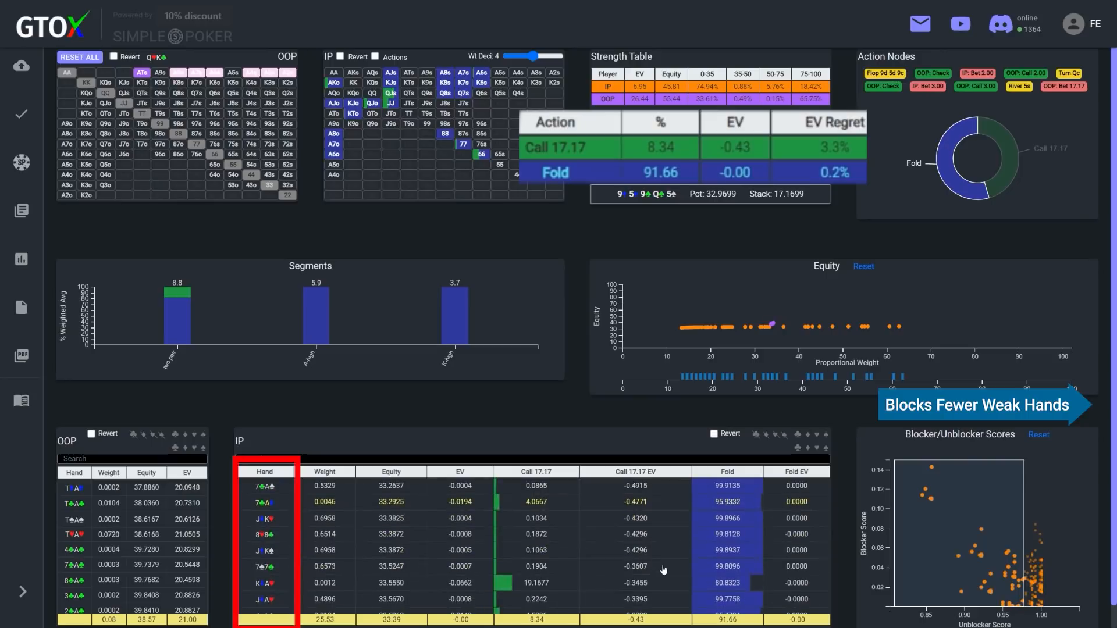
scroll("down", 3)
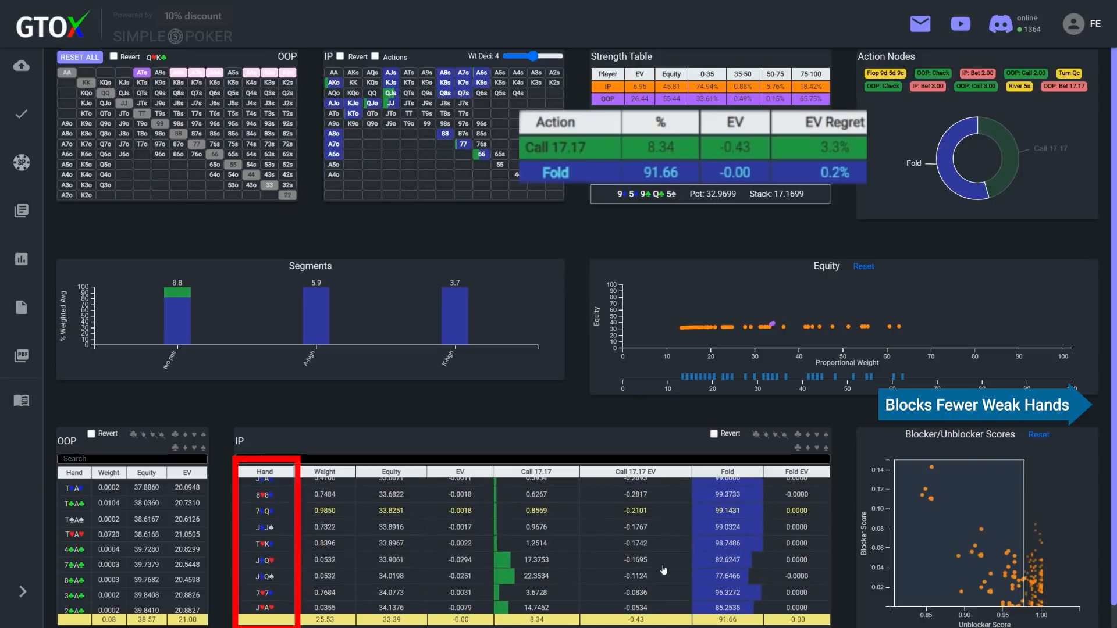
scroll("down", 3)
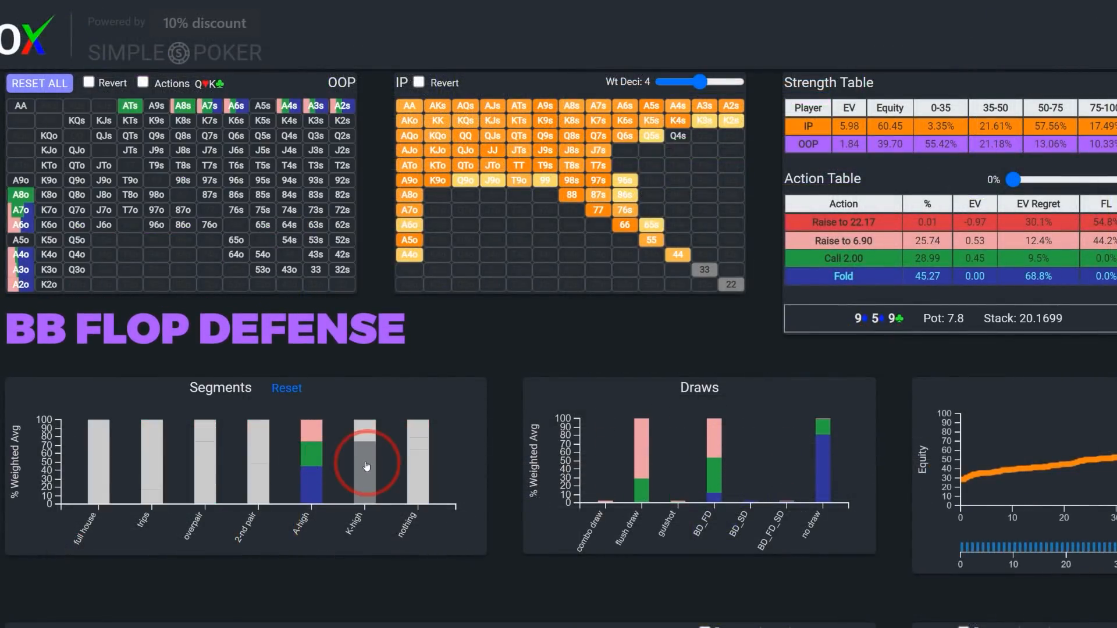
Show the BB's river node on 9-5-9-Q-5, betting 17.17 about 32.62% and checking 34.32%
left_click(365, 460)
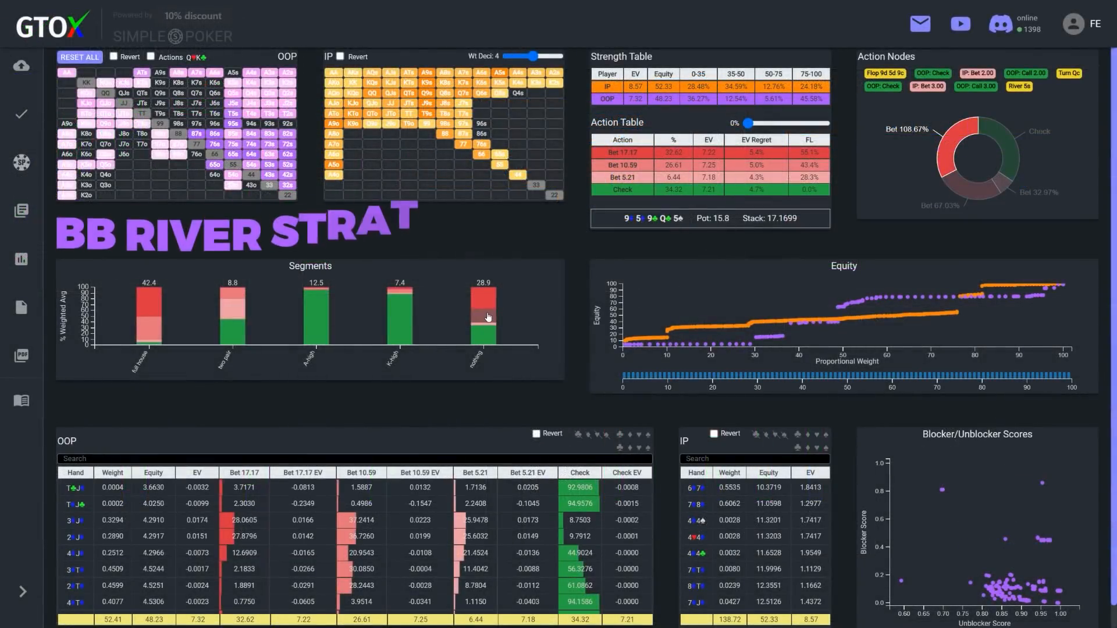
Deselect the made-hand segments so only BB's nothing hands remain, betting 17.17 about 37.39%
left_click(486, 316)
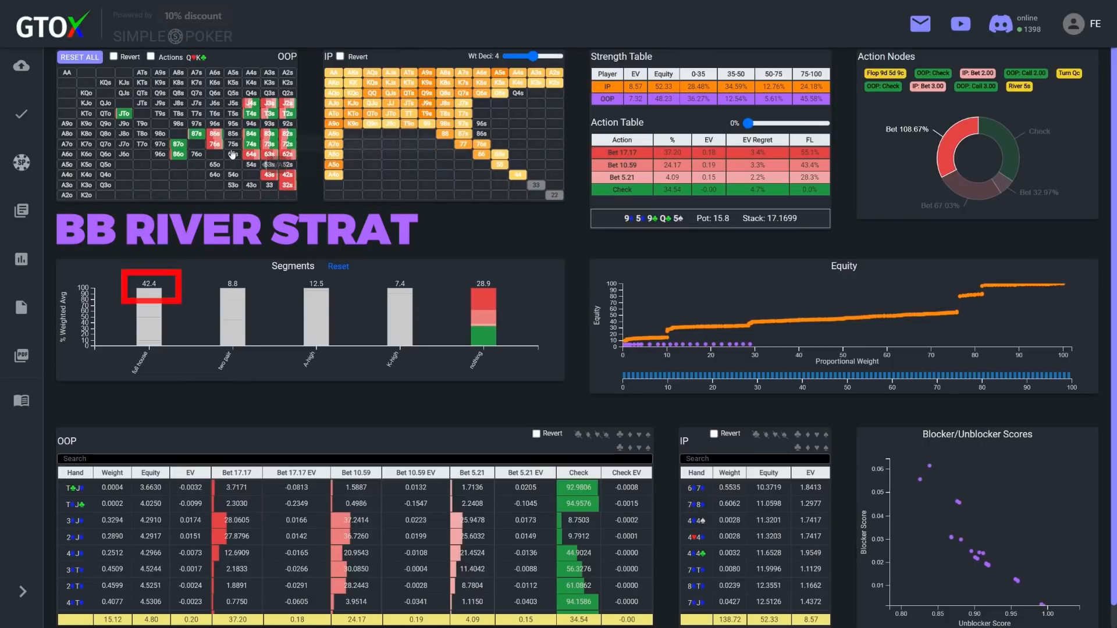
mouse_move(180, 144)
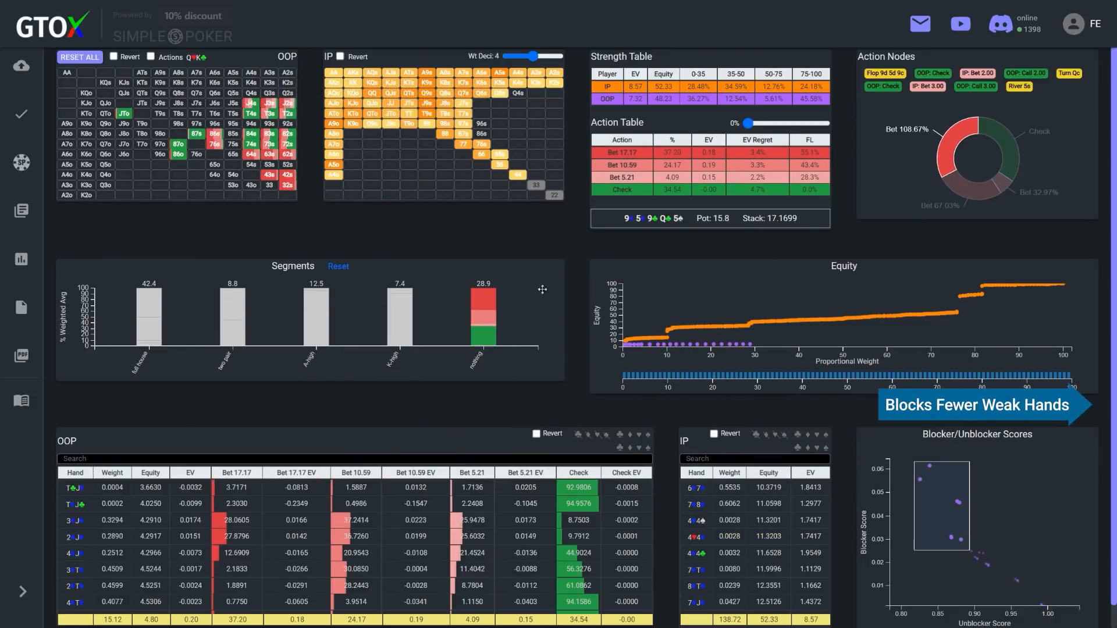
Filter BB's nothing hands to those blocking fewer weak hands, dropping bet 17.17 to 1.63% and check to 69.71%
left_click(125, 113)
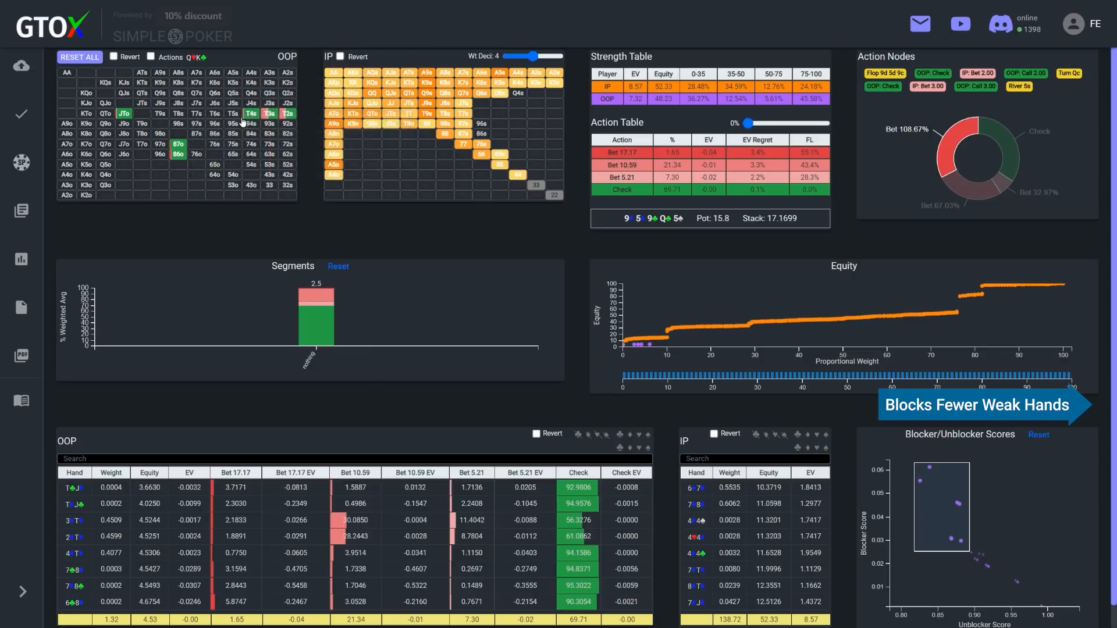
mouse_move(287, 114)
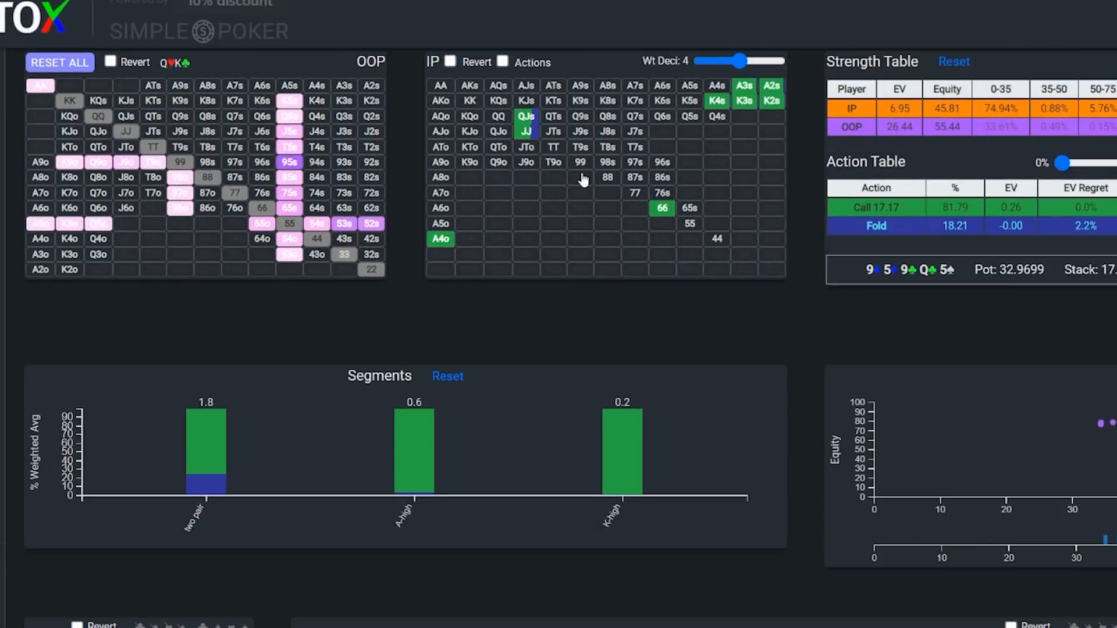
mouse_move(354, 229)
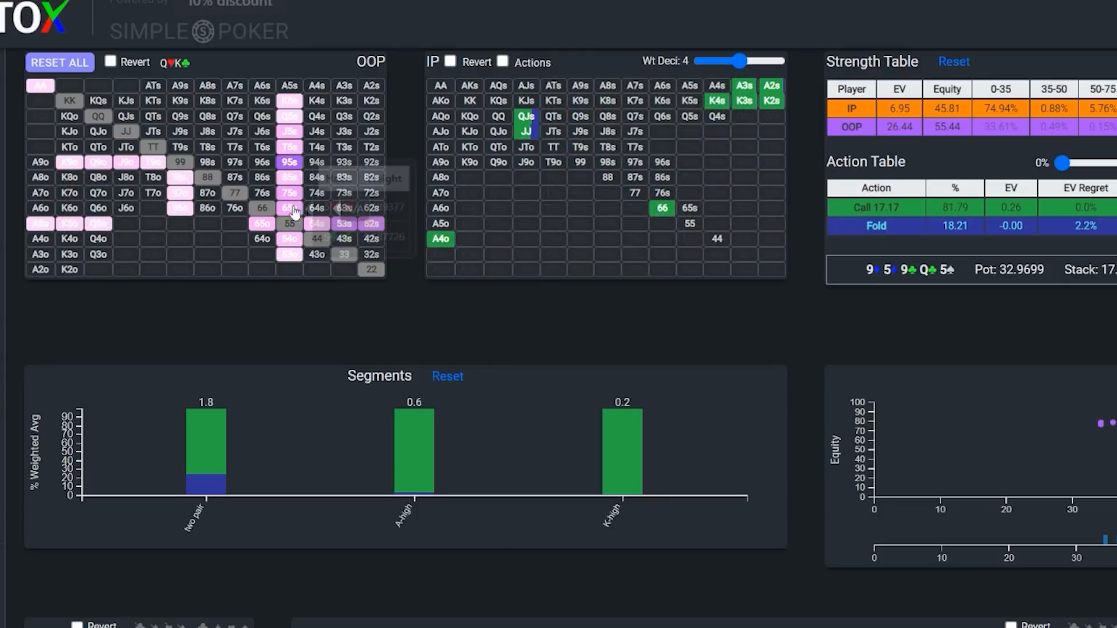
mouse_move(321, 218)
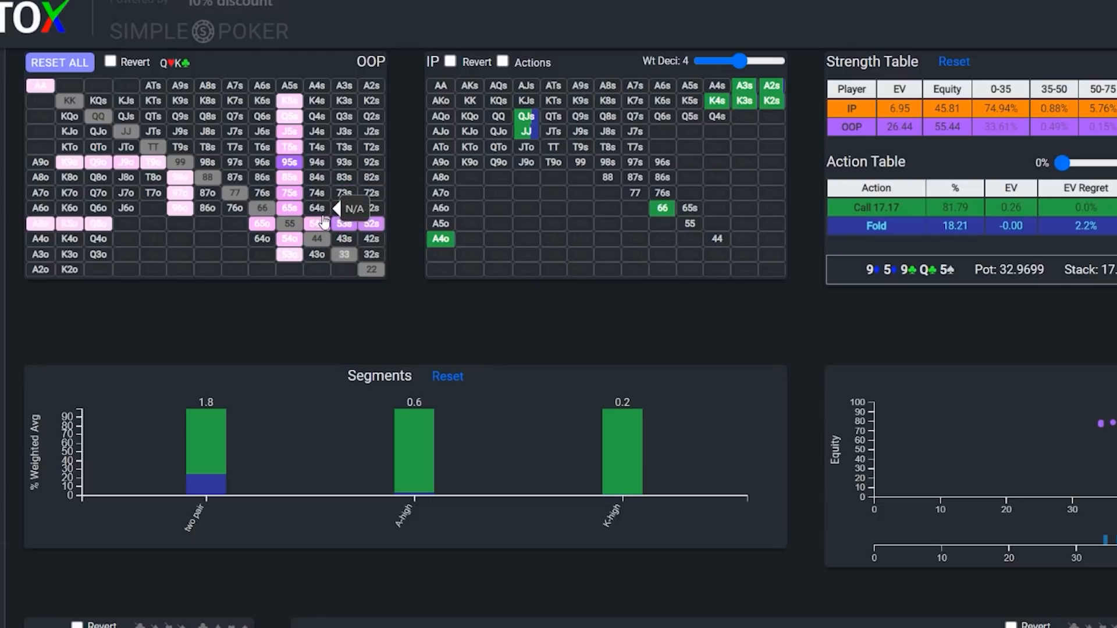
mouse_move(183, 217)
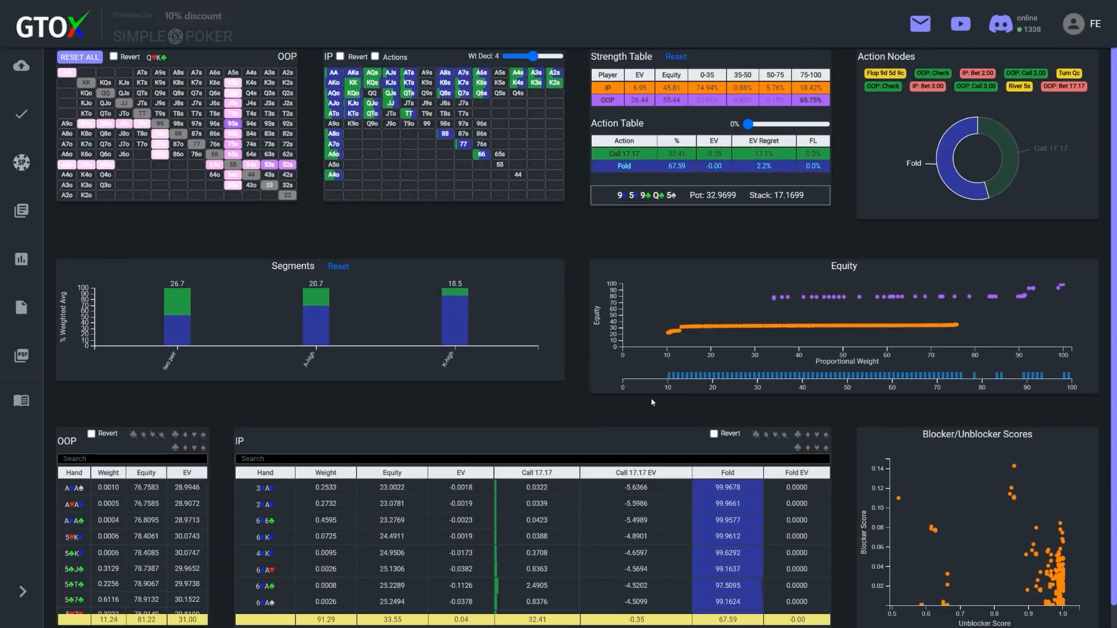
mouse_move(715, 104)
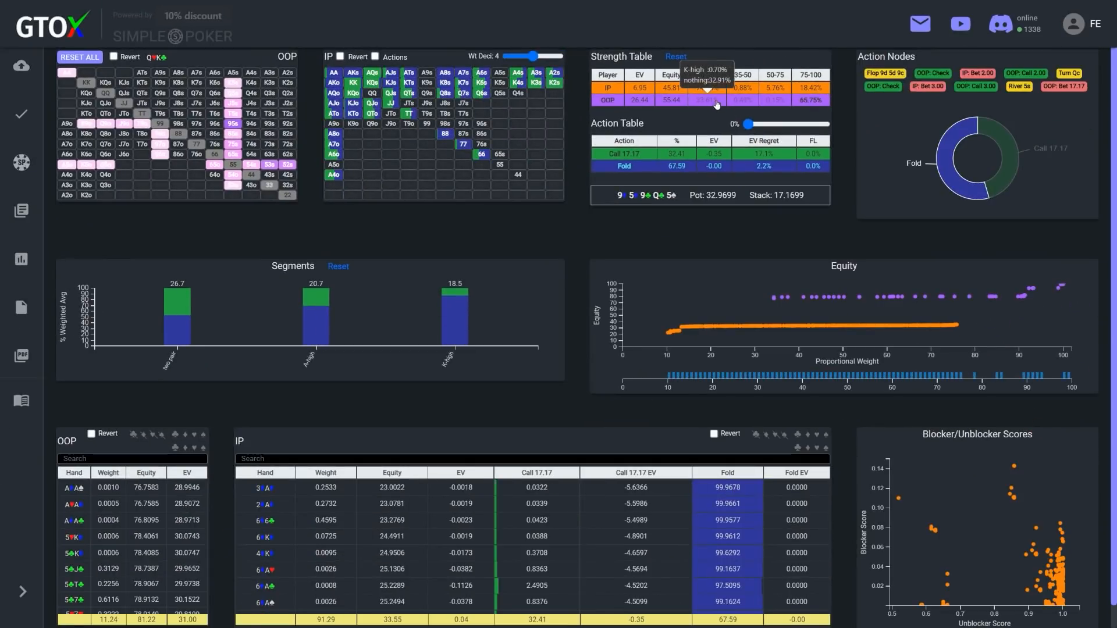
Select the OOP 0-35 equity cell in the Strength Table, listing weak jack-high bluffs like 3J and 4J
left_click(67, 72)
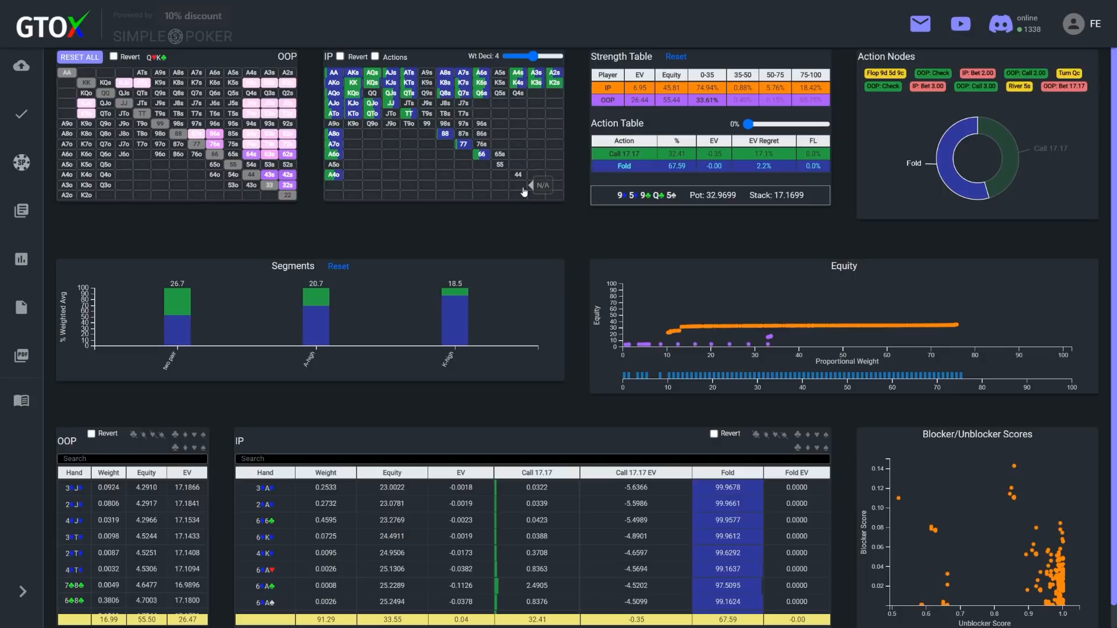
mouse_move(287, 186)
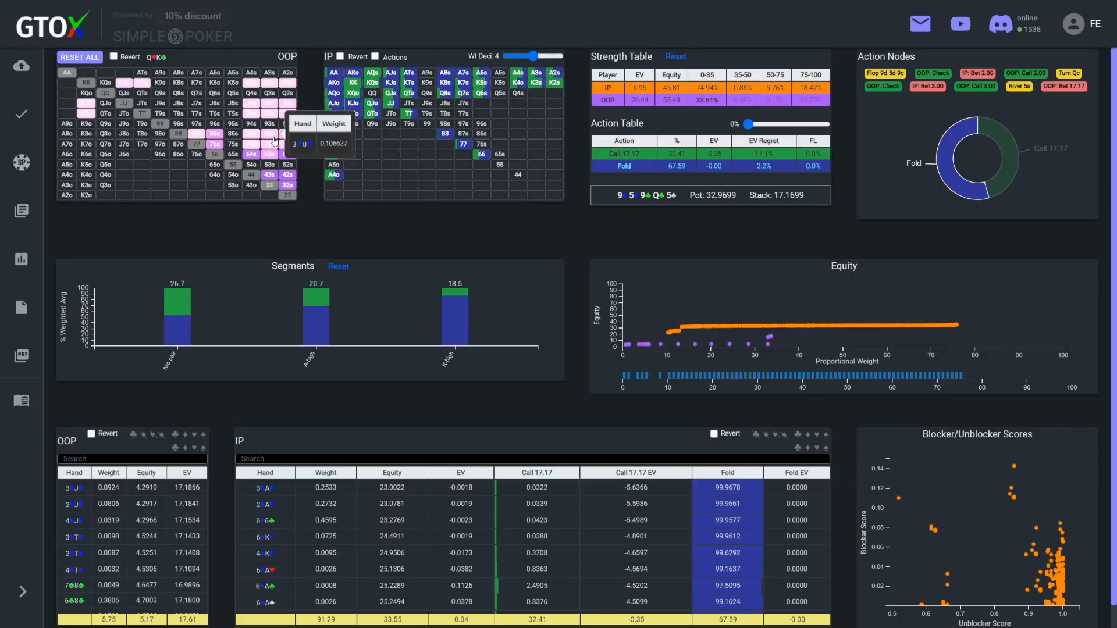
mouse_move(252, 150)
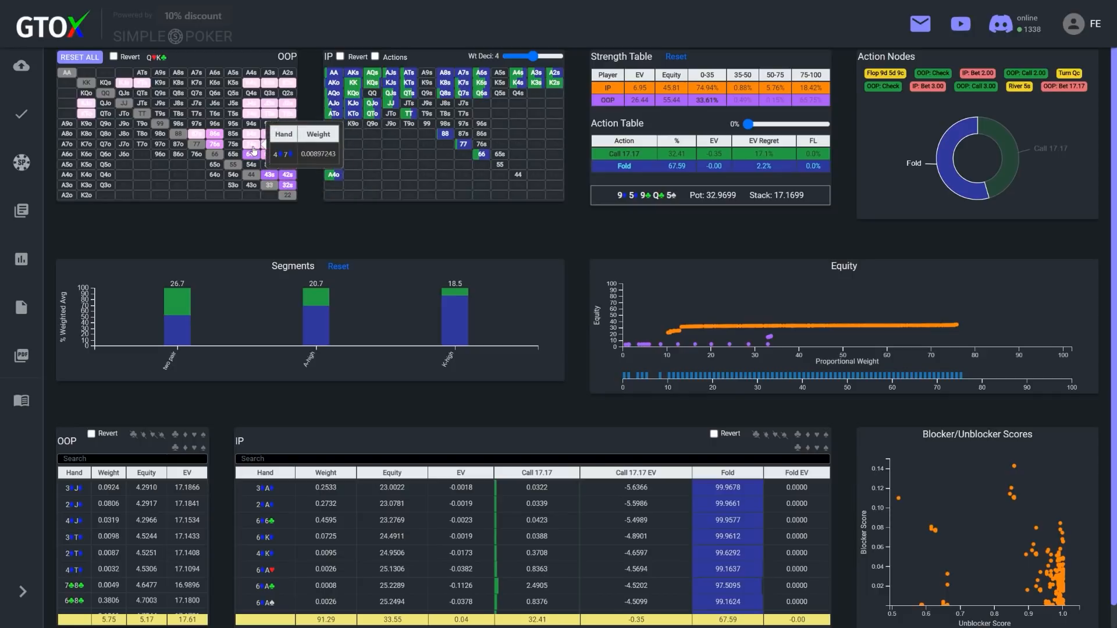
mouse_move(251, 114)
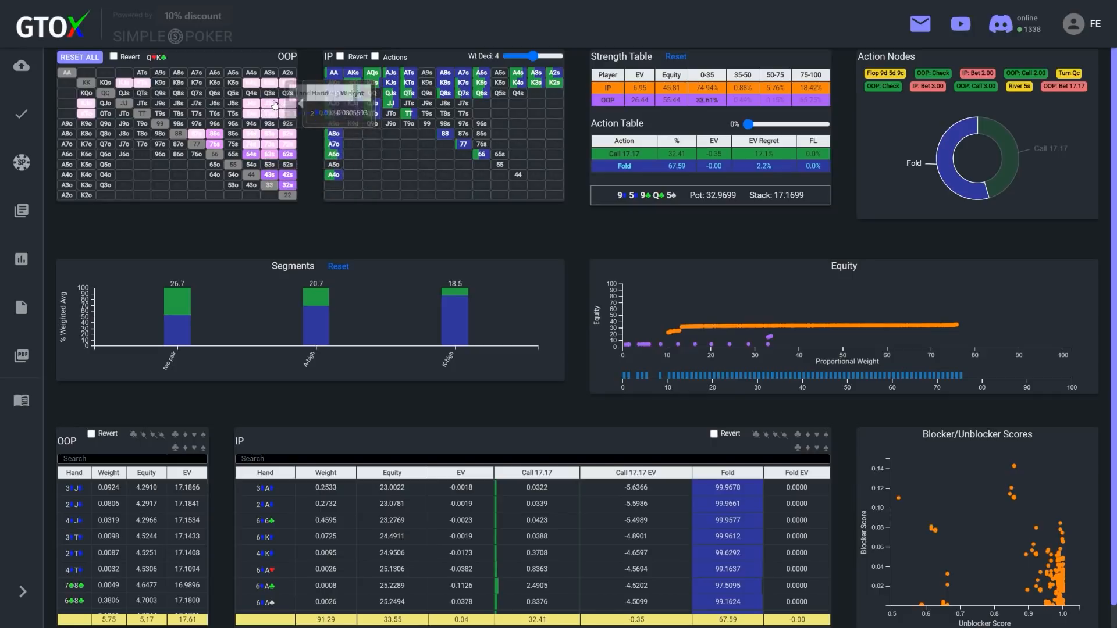
mouse_move(216, 136)
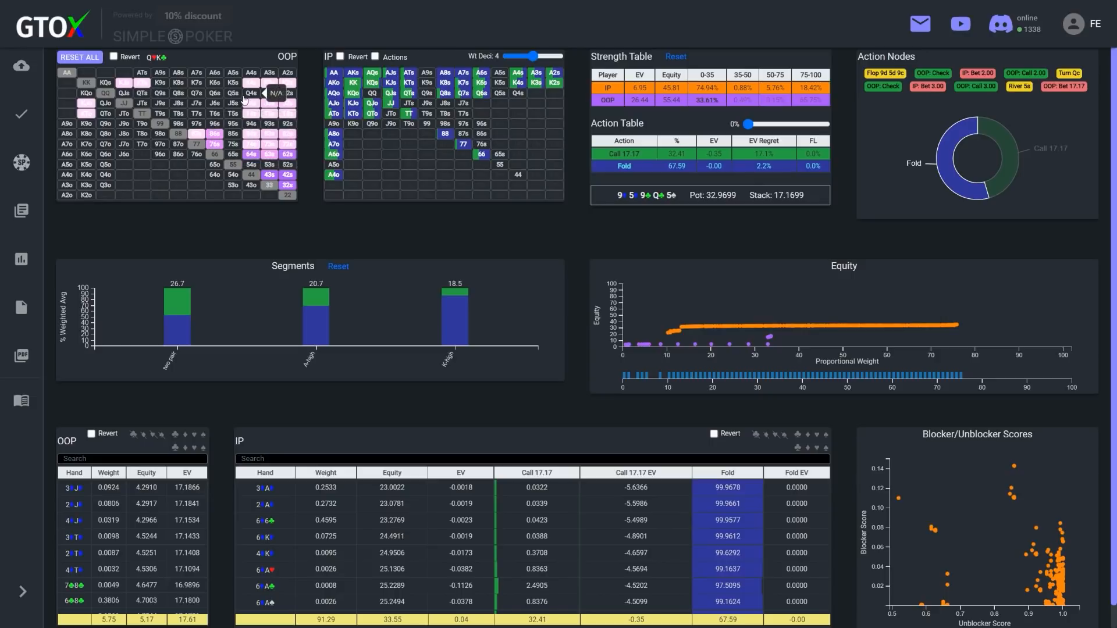
mouse_move(596, 432)
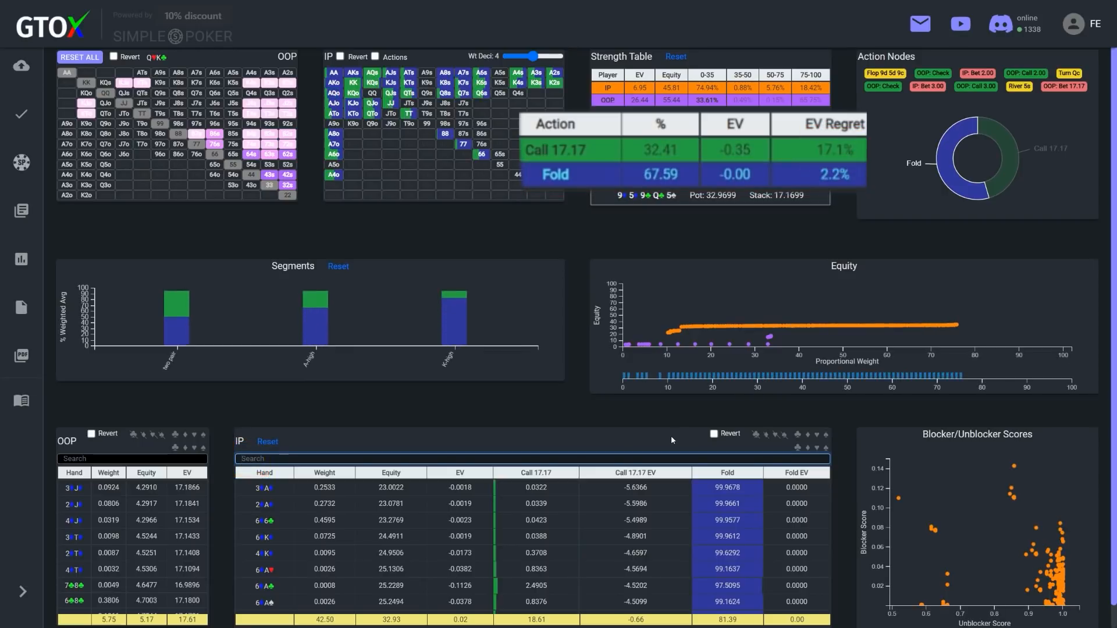
Toggle suit filters above the IP table to exclude held suits, raising the 17.17 call to 61.63%
left_click(756, 433)
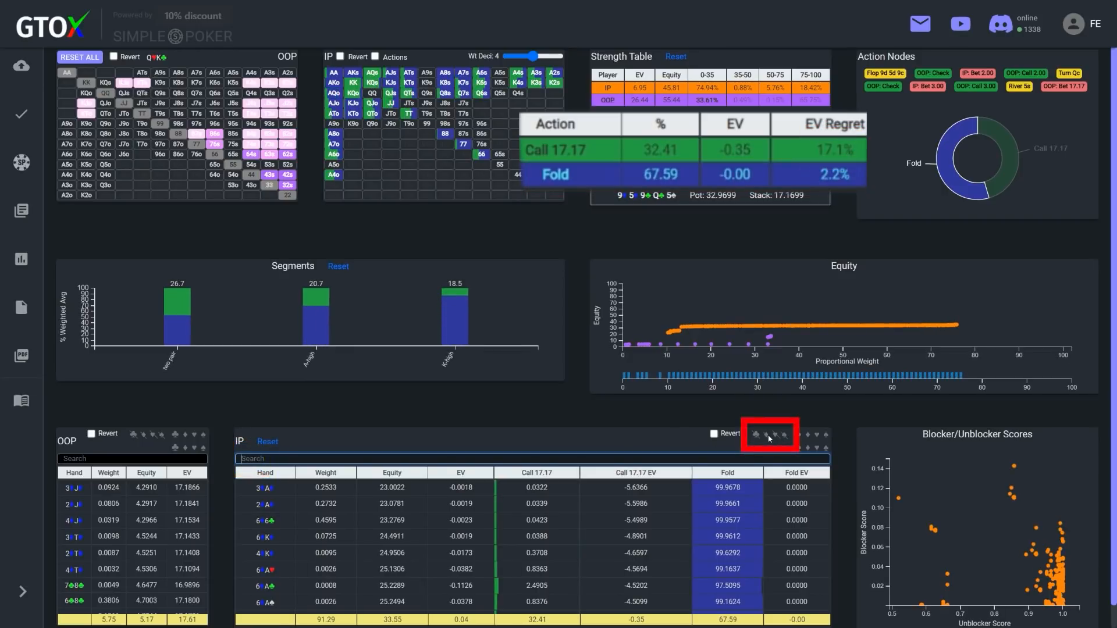
left_click(766, 433)
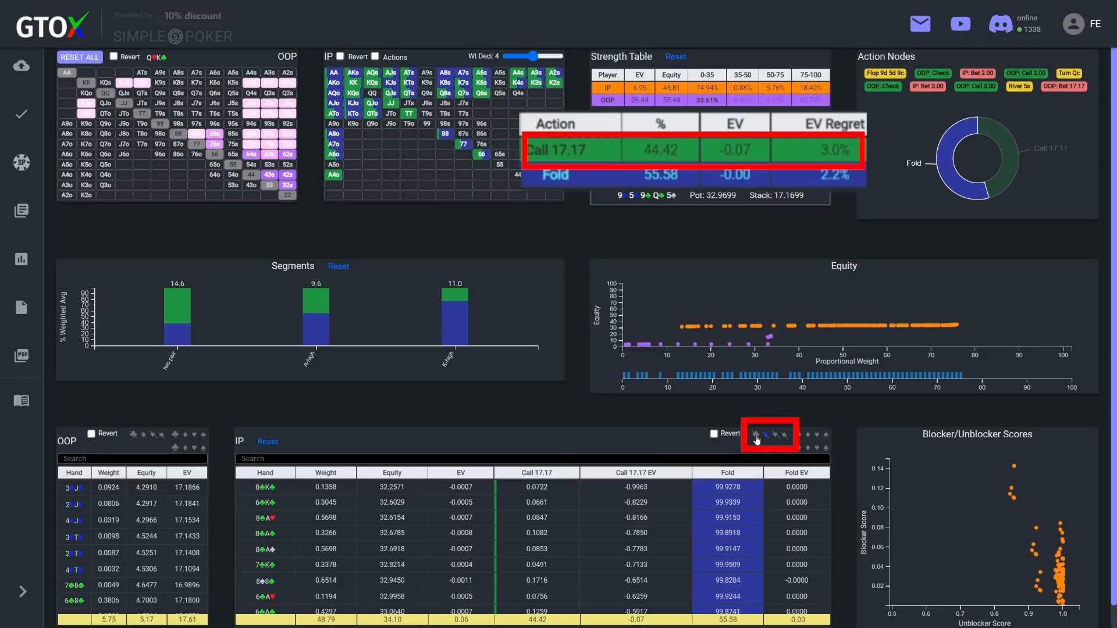
left_click(756, 434)
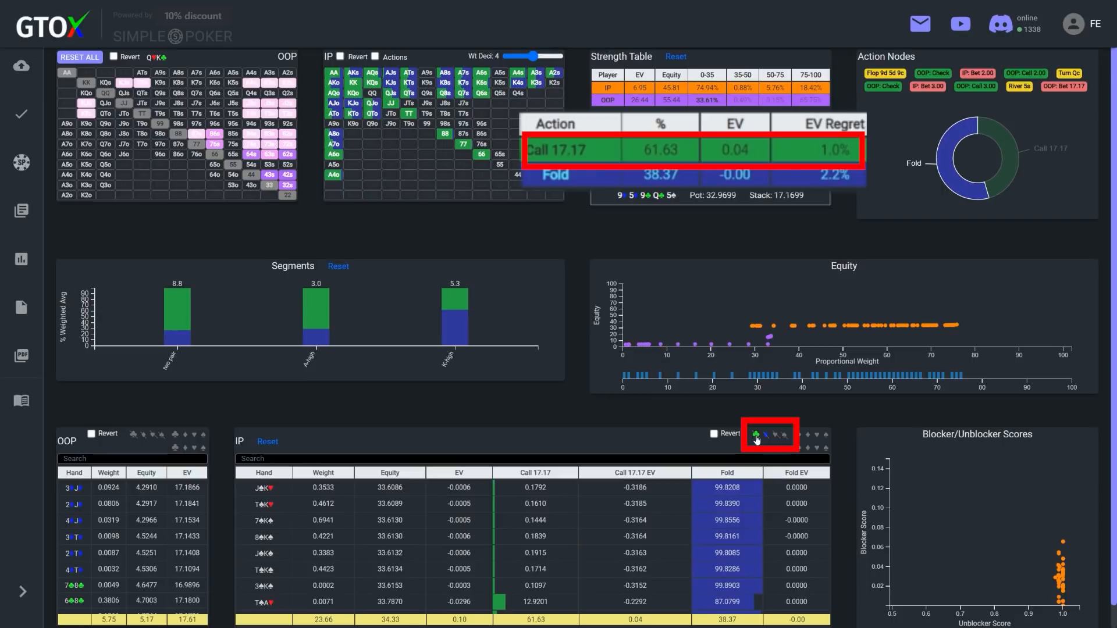
mouse_move(735, 477)
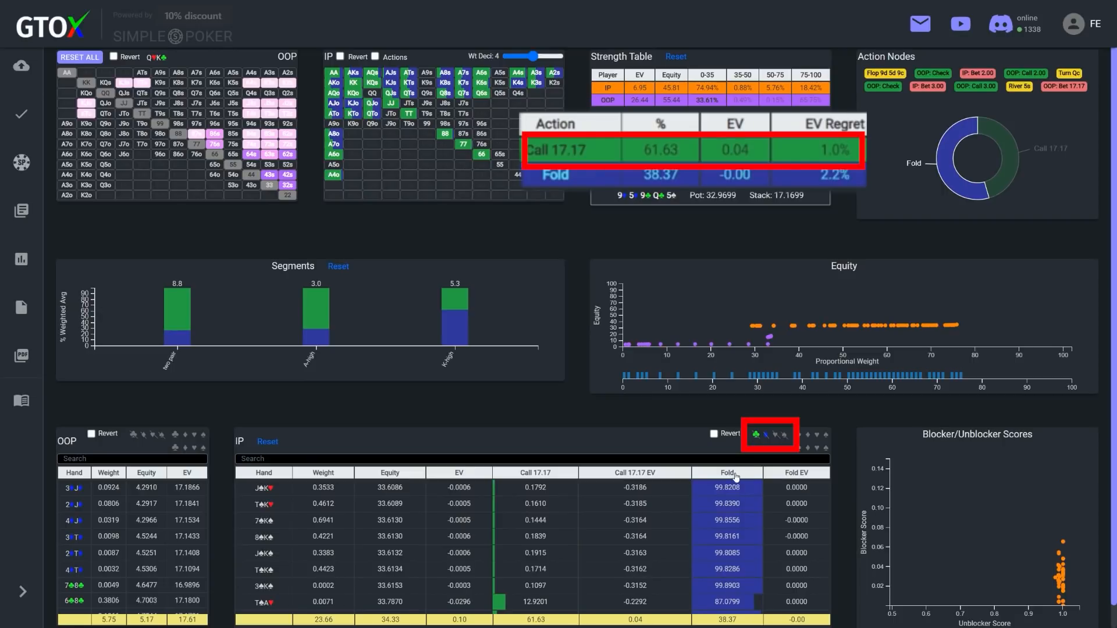
left_click(767, 433)
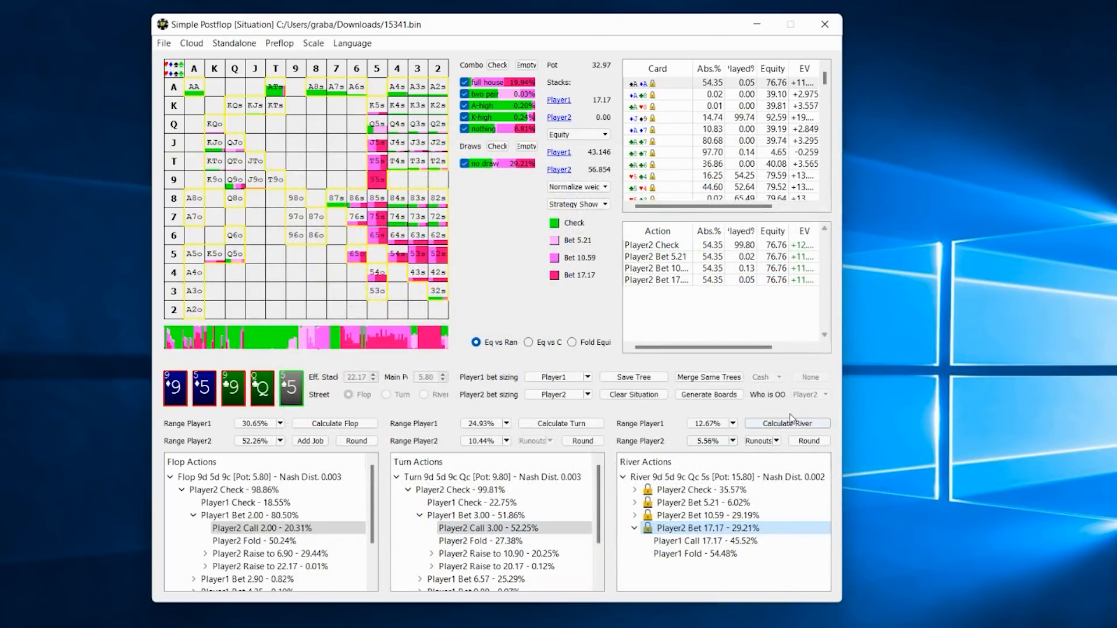
Re-solve the river with Player2 locked and show Player1 calling 17.17 only 24.18% versus folding 75.82%
left_click(786, 422)
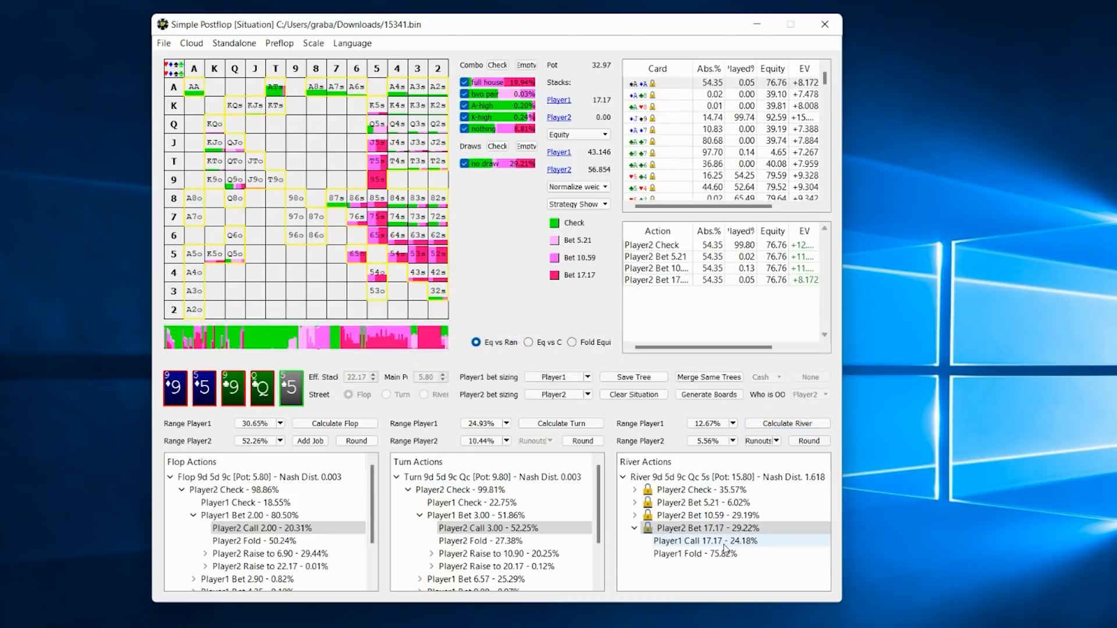
left_click(722, 541)
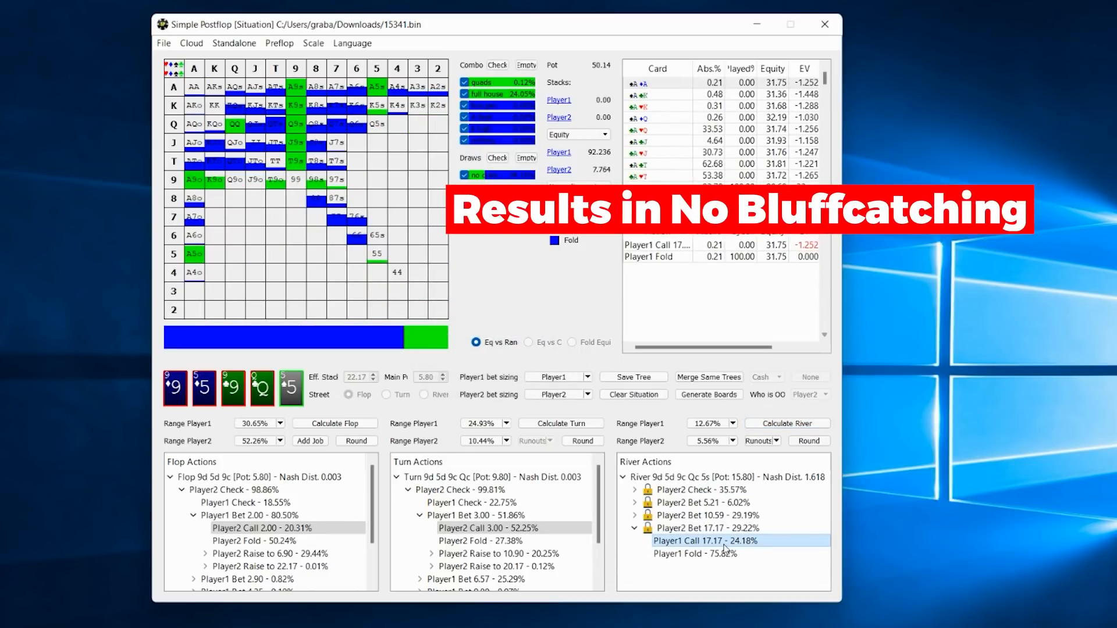